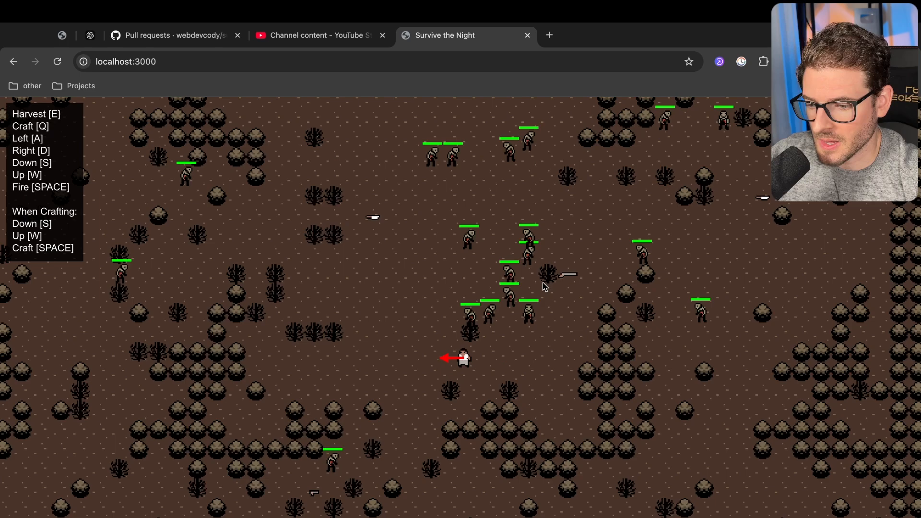
Move the player up and down across the zombie-filled map with W and S
key("w")
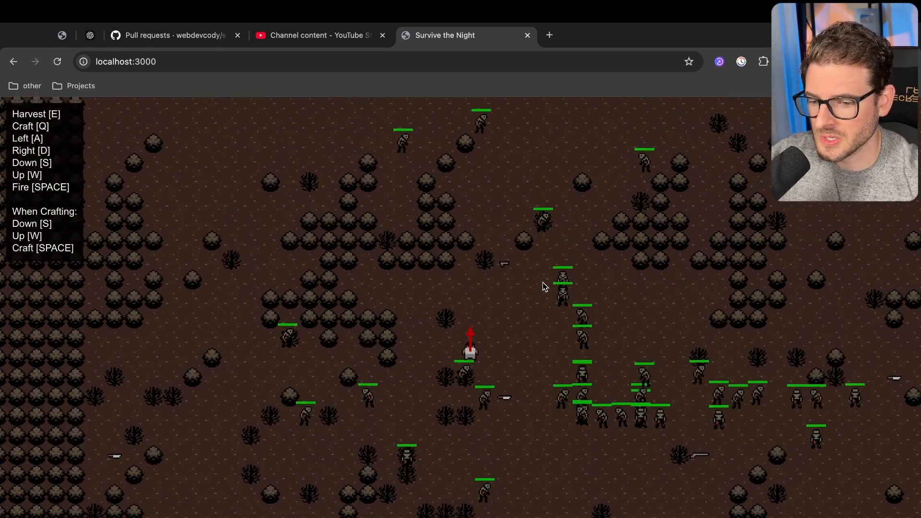
key("s")
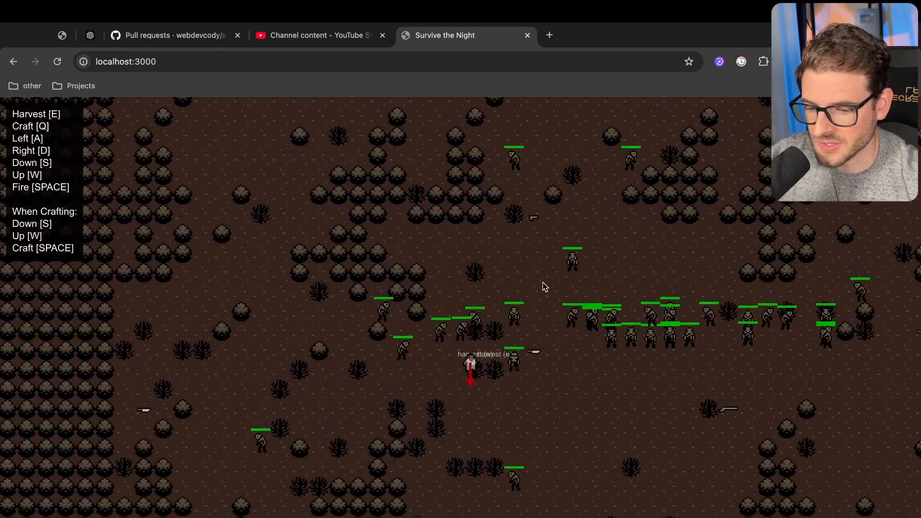
key("w")
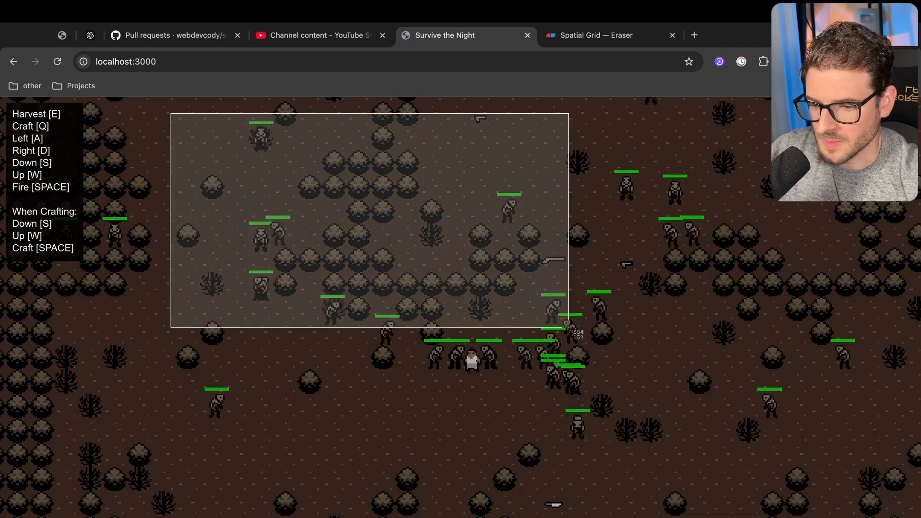
Write the zombie steps on the Spatial Grid canvas: move towards a player, move back when colliding with a collidable
left_click(593, 35)
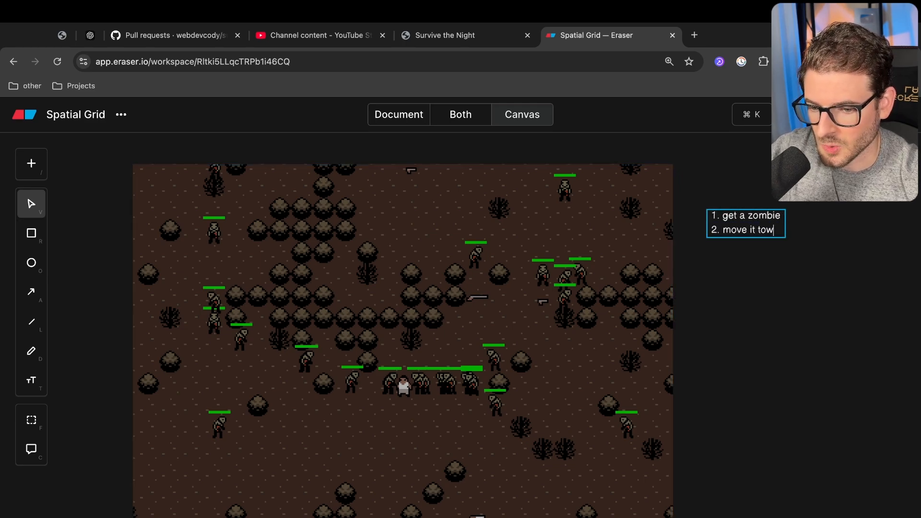
type("ards a player")
type("if it collida")
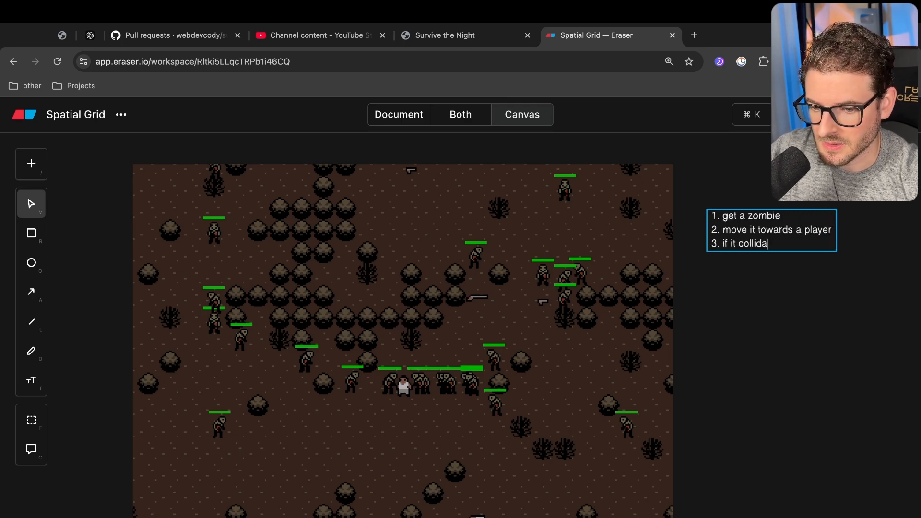
type("des with a colli")
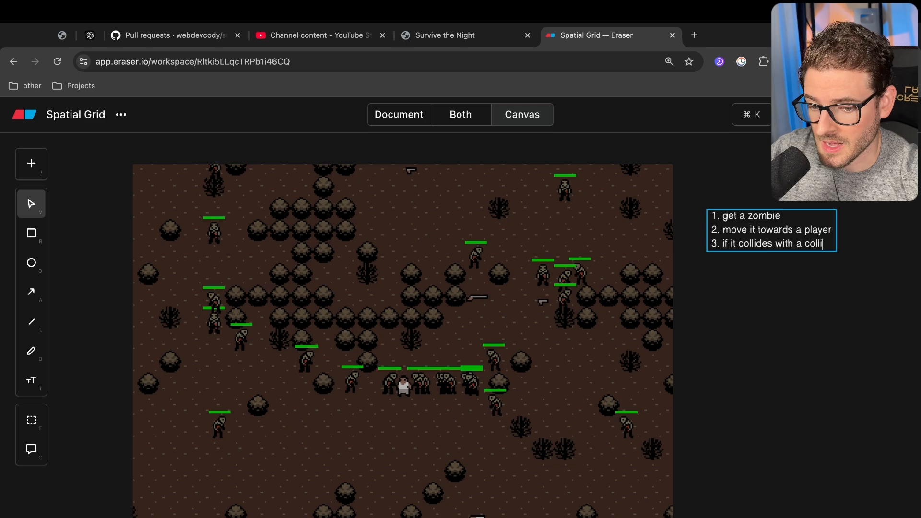
type("dable, move it back")
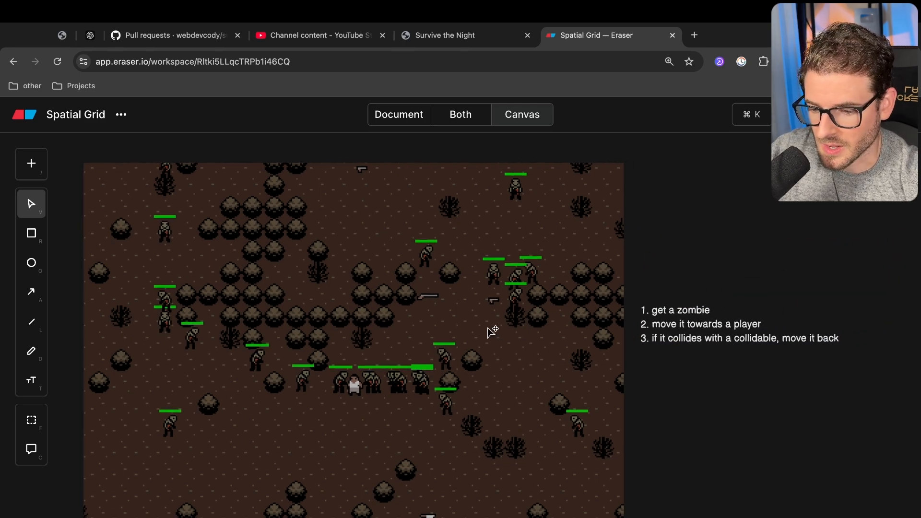
Check the running game, then add an O(n^2) note below the collision steps
left_click(31, 292)
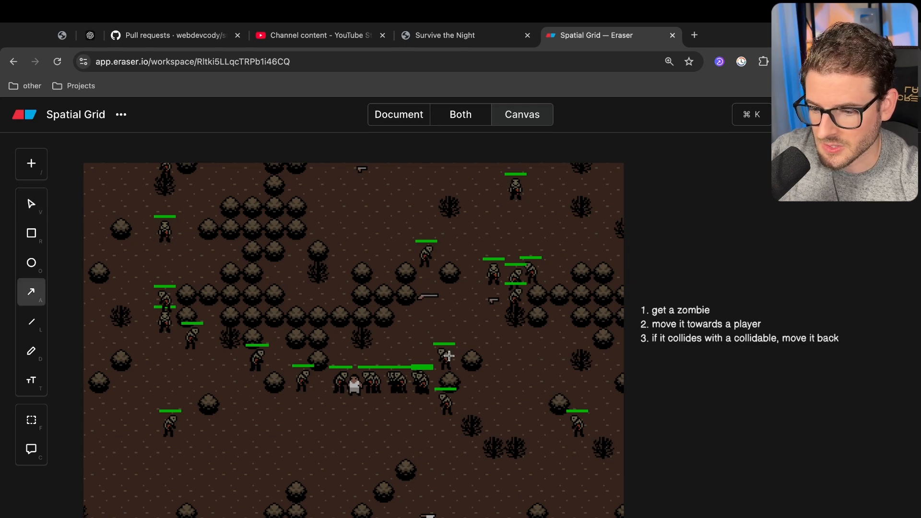
mouse_move(441, 358)
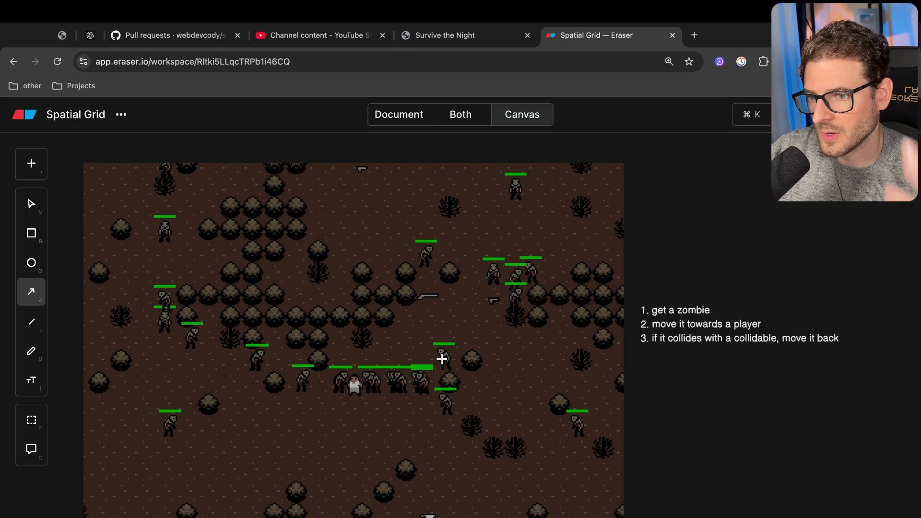
mouse_move(449, 413)
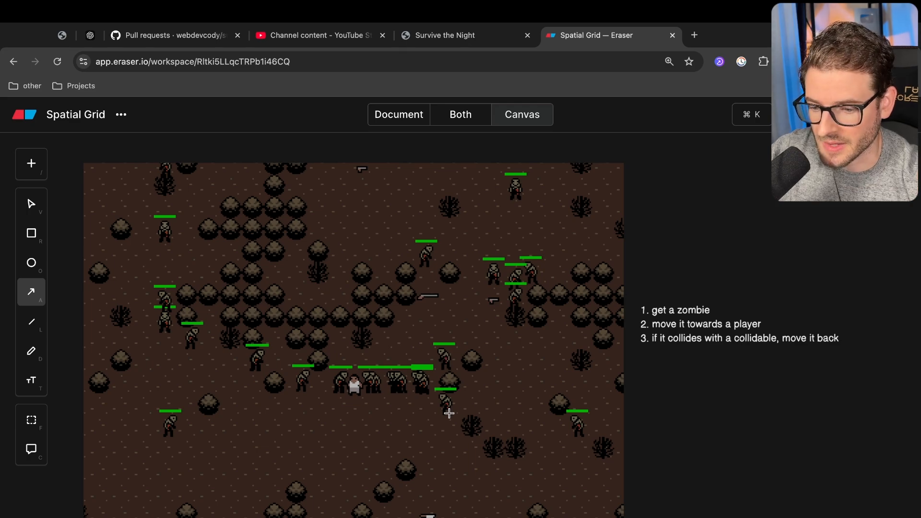
mouse_move(522, 340)
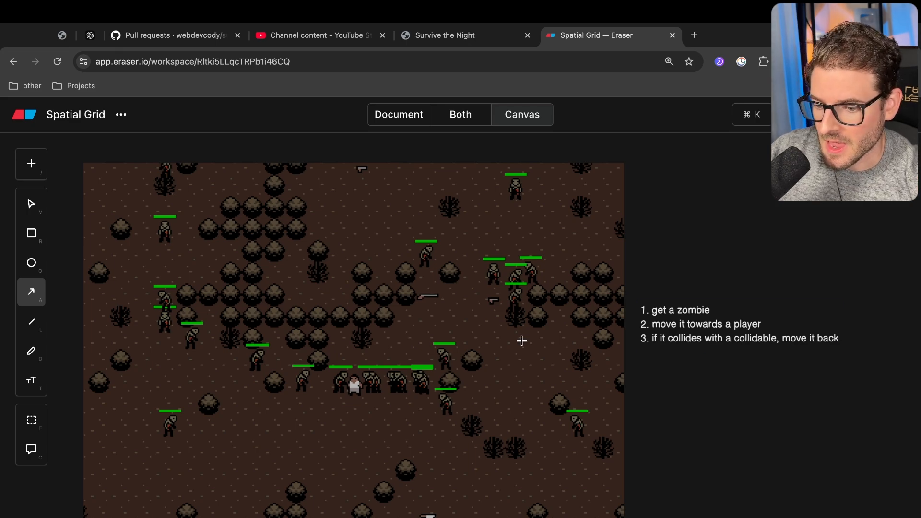
left_click(444, 36)
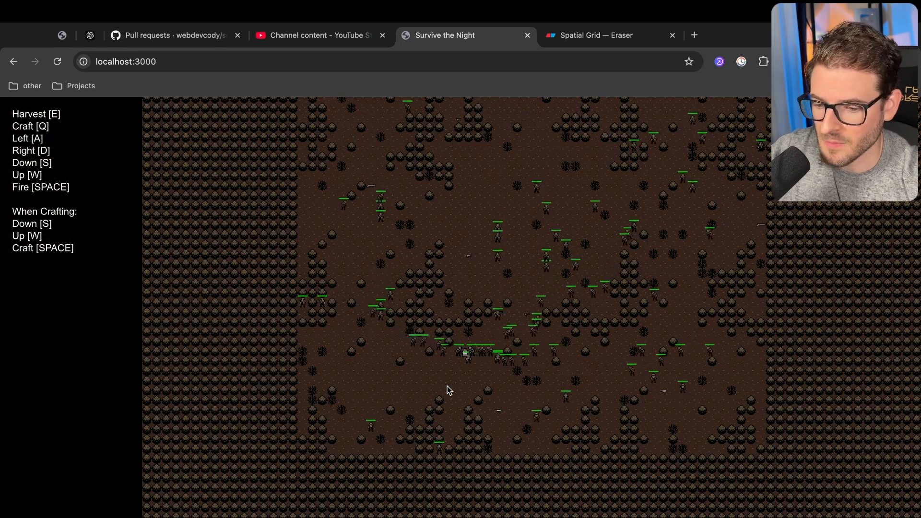
left_click(593, 36)
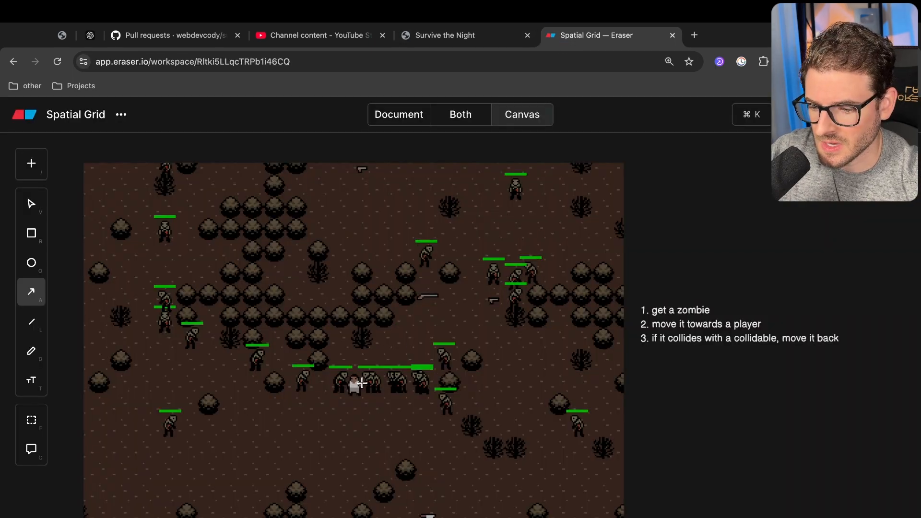
mouse_move(443, 263)
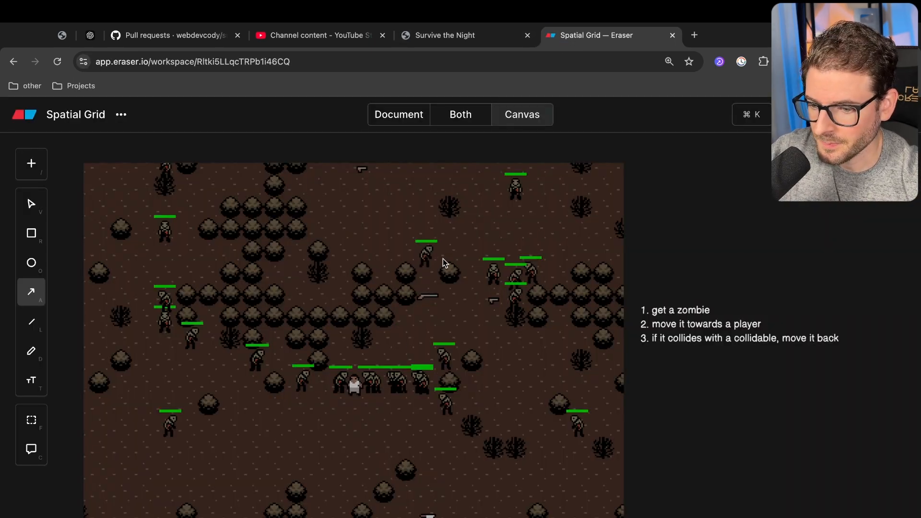
mouse_move(595, 283)
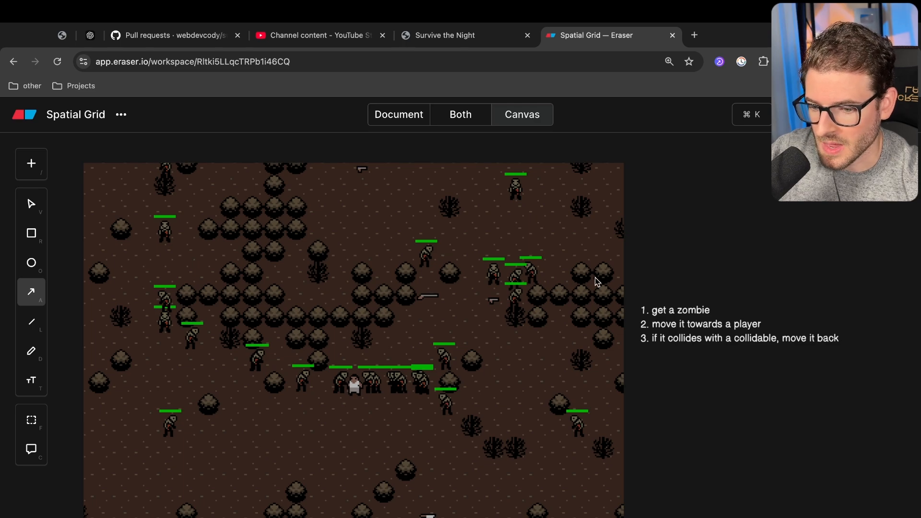
mouse_move(459, 313)
type("O(n^2)")
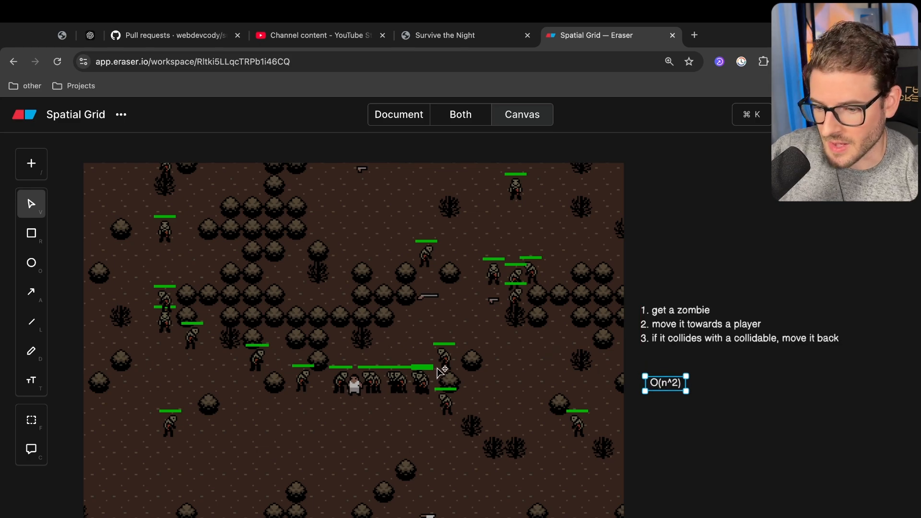
mouse_move(640, 394)
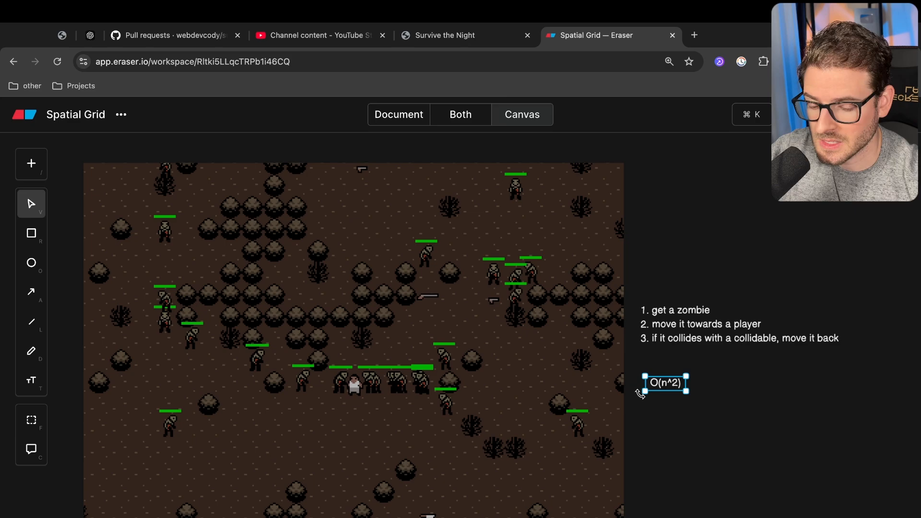
left_click(682, 409)
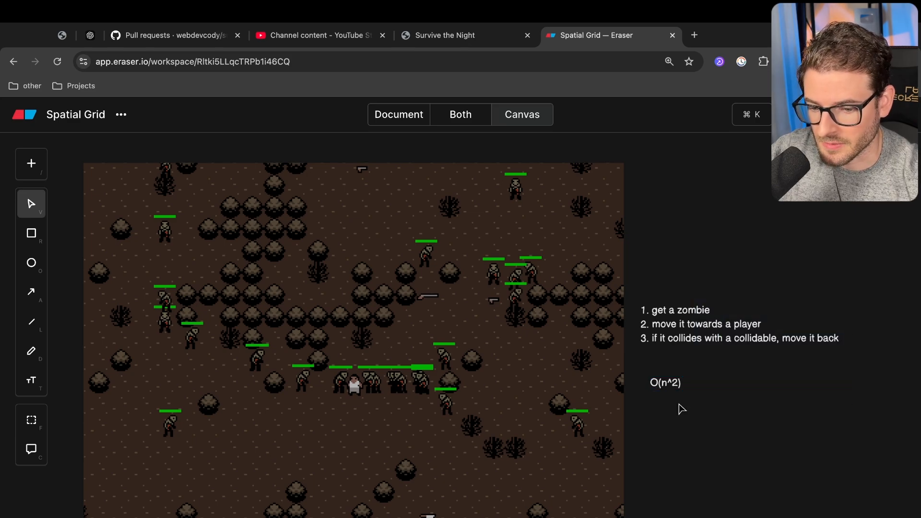
mouse_move(670, 402)
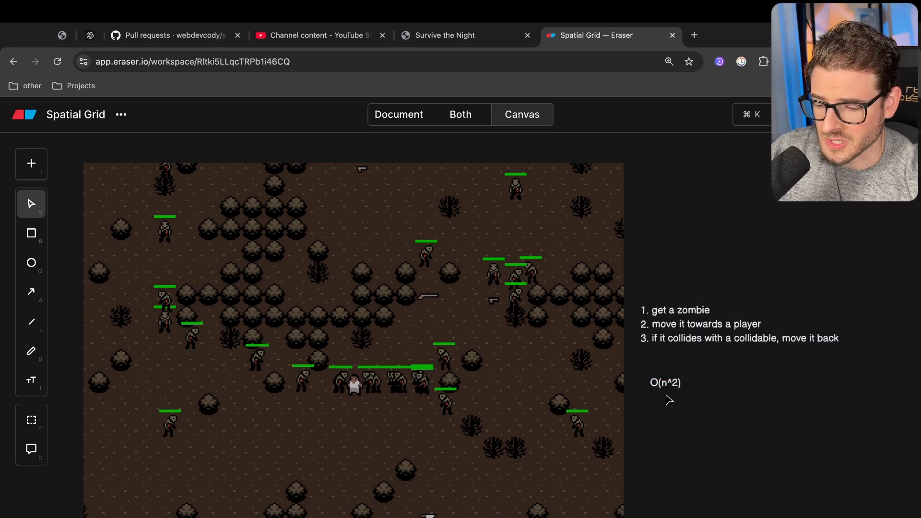
left_click(30, 322)
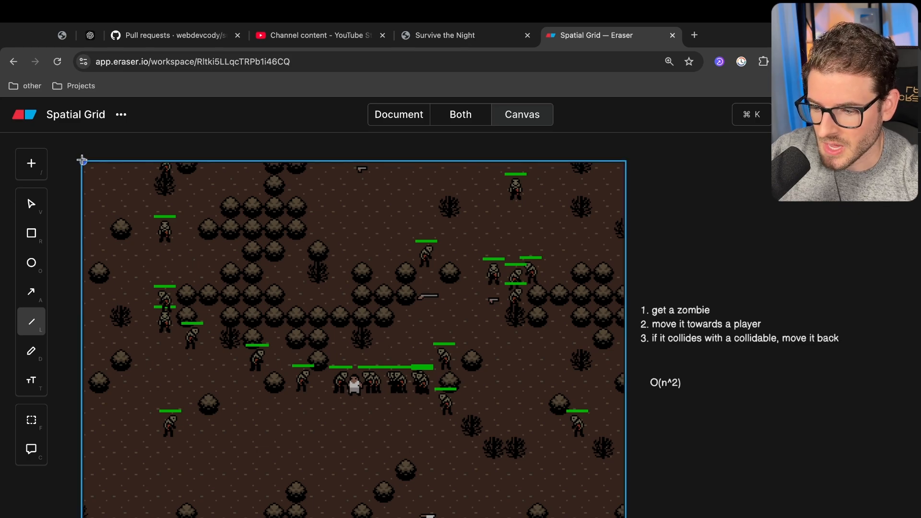
Draw the x and y axes with 'x 0' and 'y = 0' labels and mark grid lines over the map
left_click(31, 203)
type("y")
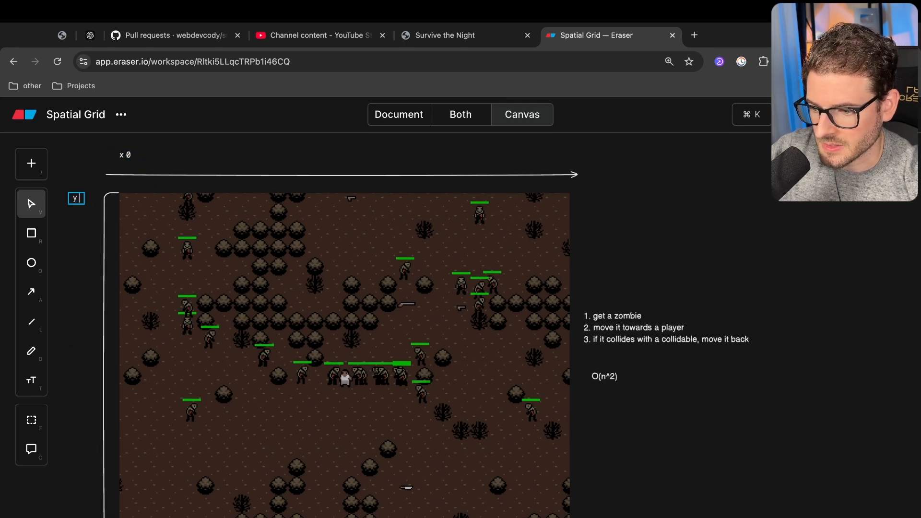
left_click(76, 198)
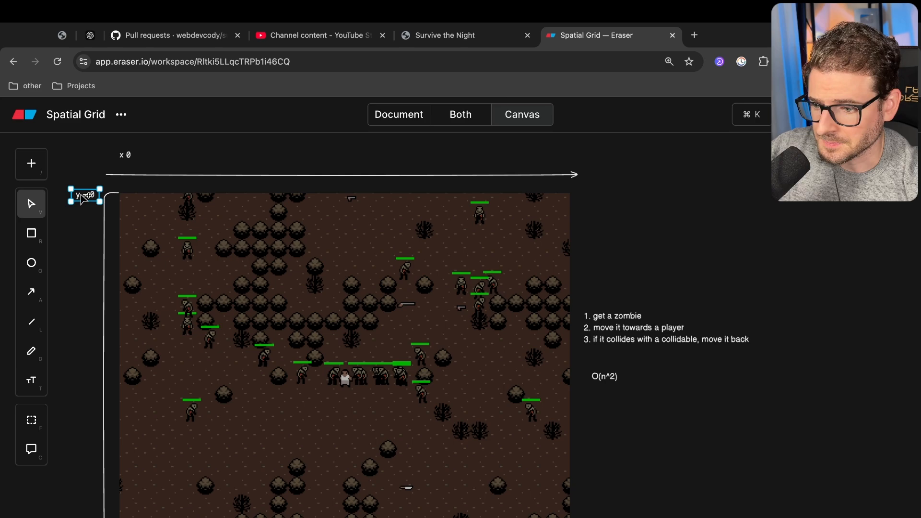
left_click(30, 322)
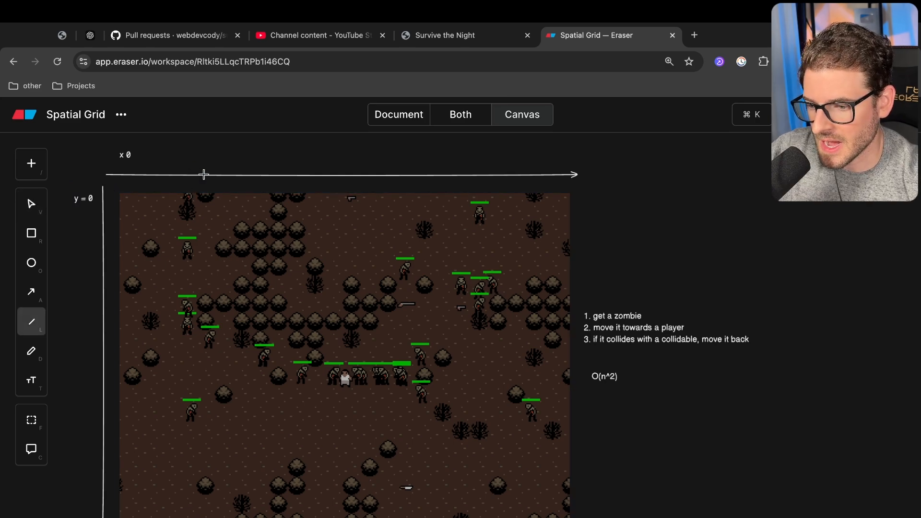
left_click(31, 292)
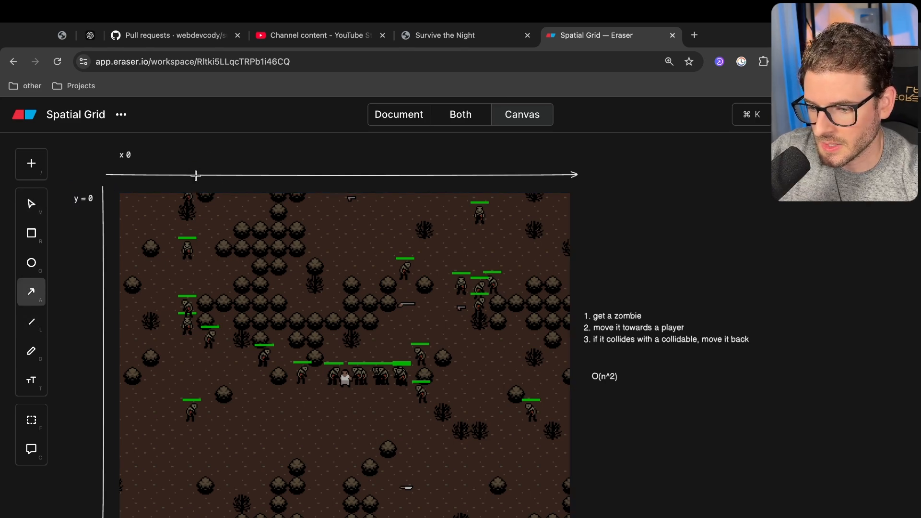
left_click(30, 321)
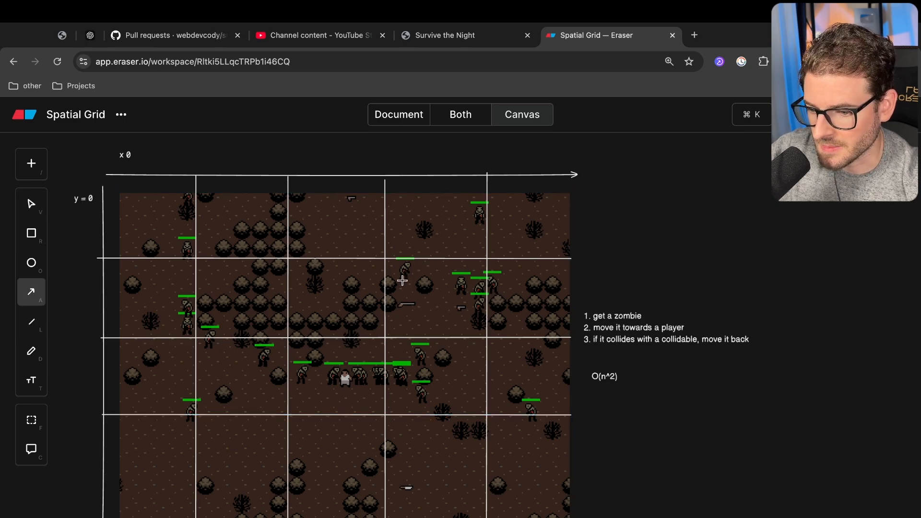
mouse_move(411, 276)
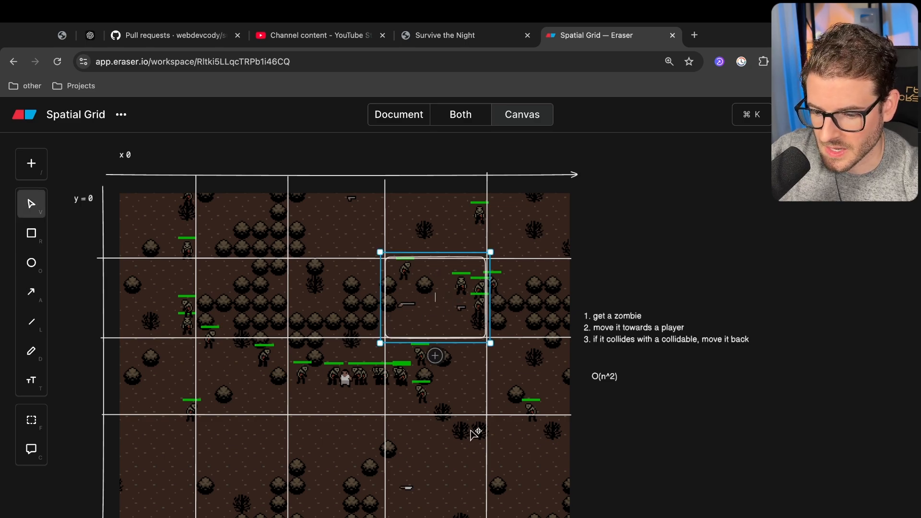
Remove the outlined grid-cell rectangle and begin a note reading '1,' right of the map
left_click(649, 233)
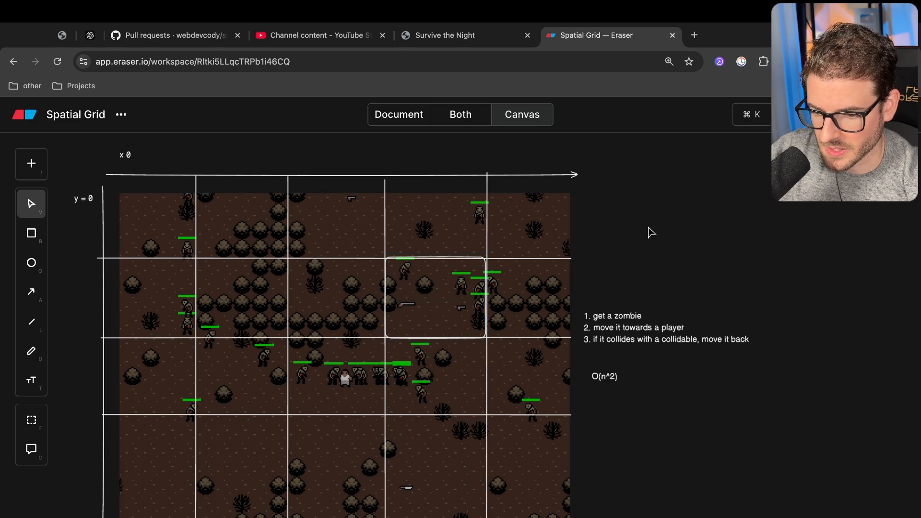
left_click(437, 301)
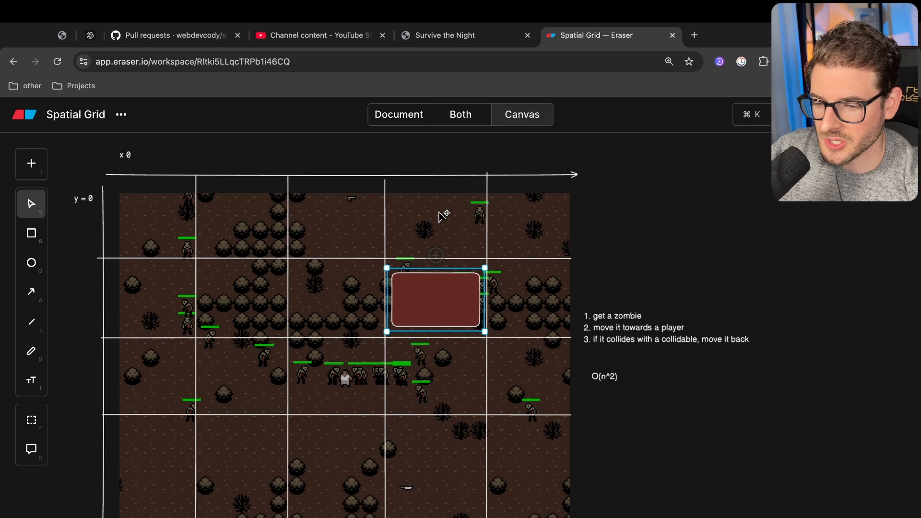
mouse_move(438, 252)
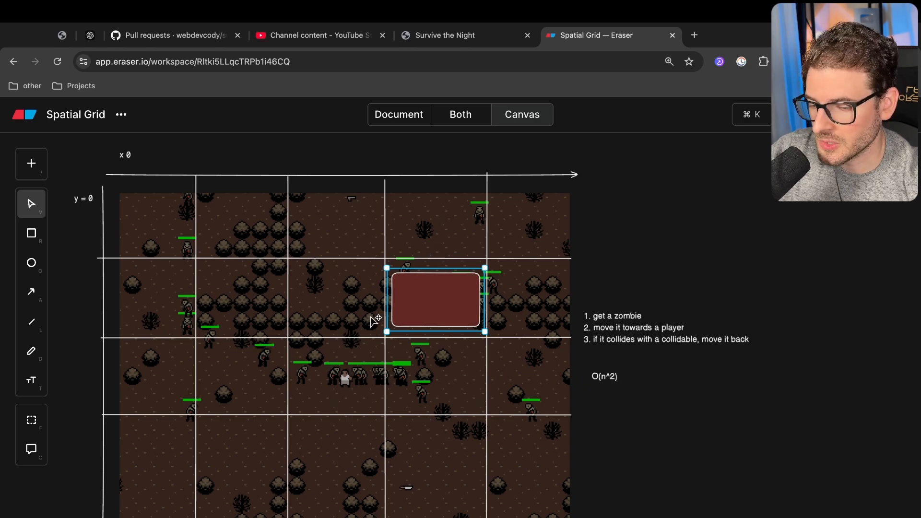
mouse_move(278, 407)
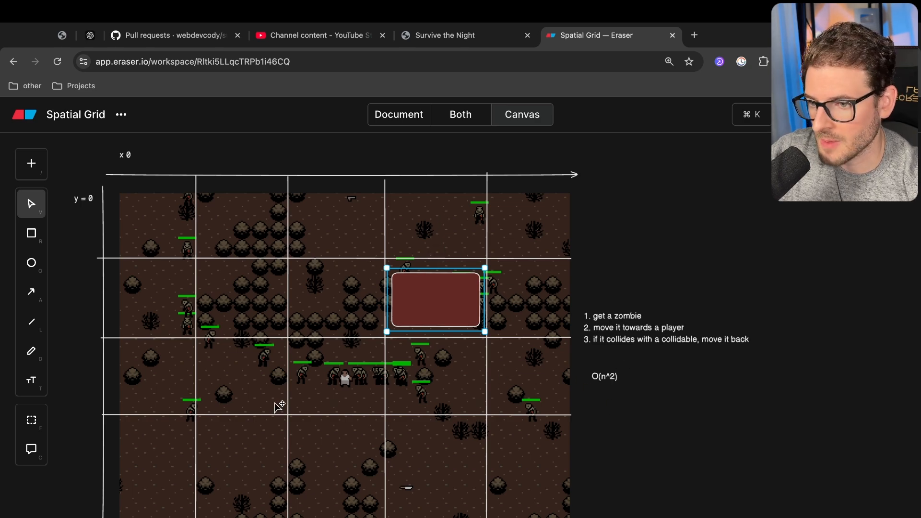
mouse_move(192, 268)
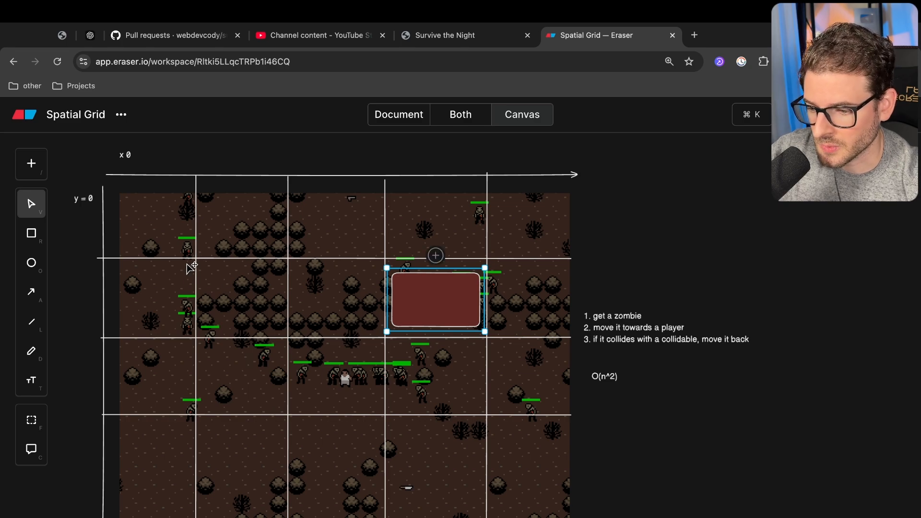
mouse_move(381, 318)
type("3,")
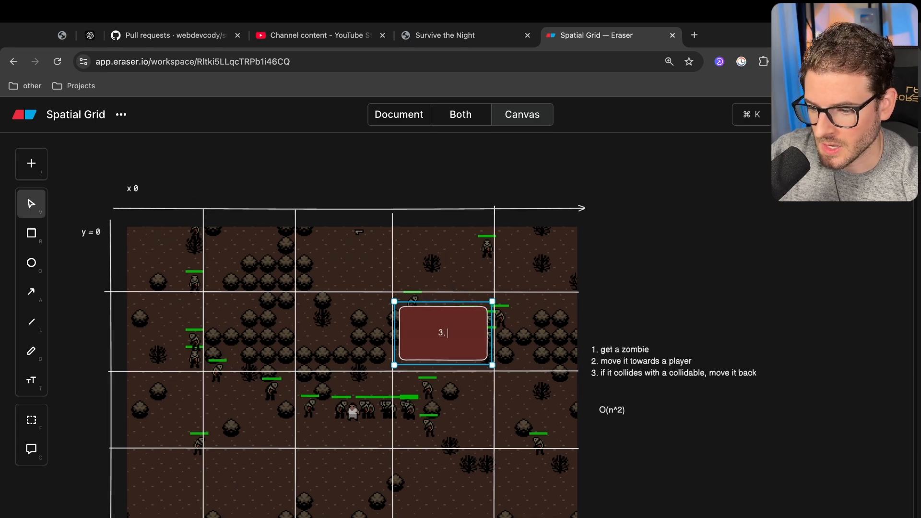
mouse_move(282, 331)
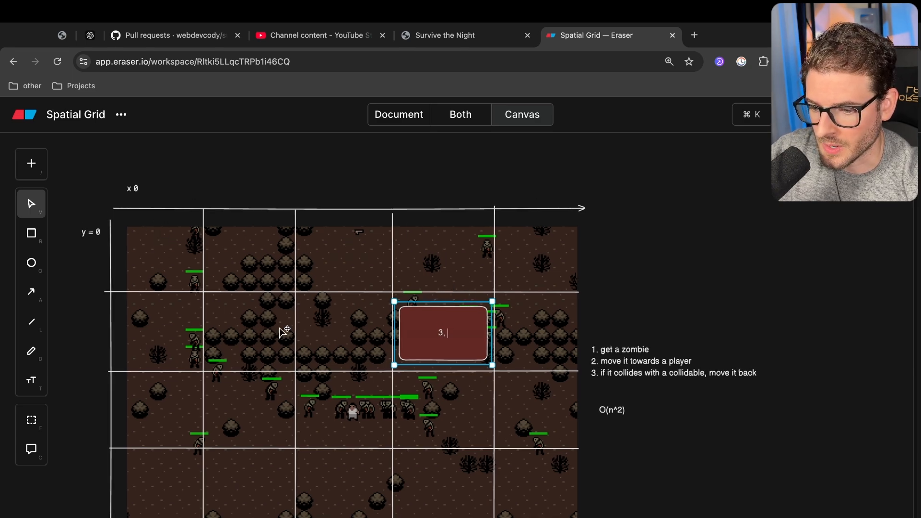
type("1,")
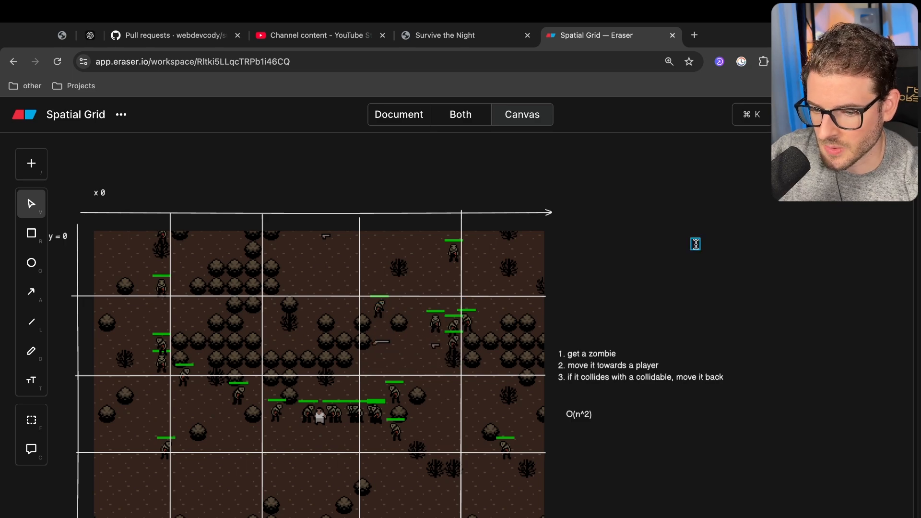
mouse_move(408, 314)
type("32")
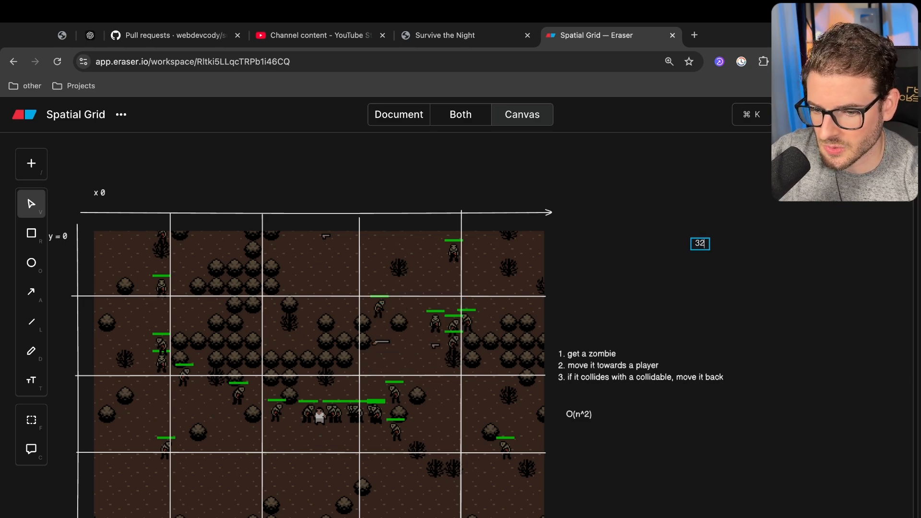
Place a 325, 125 coordinate label above-right of the map and start a '325 /' division note
type("5, 125")
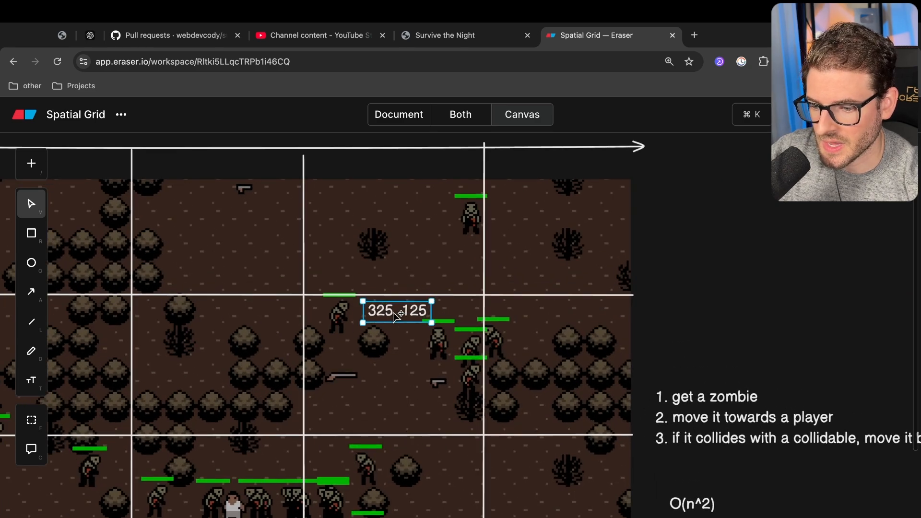
left_click(385, 293)
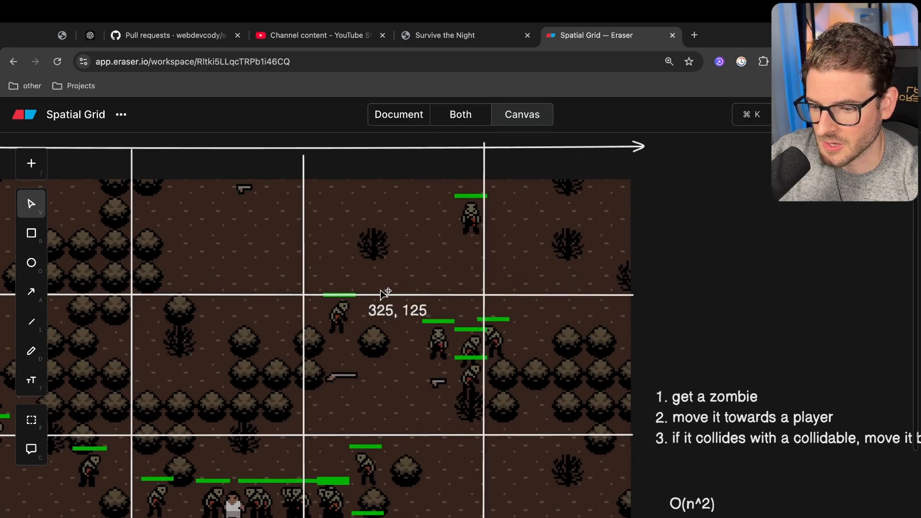
left_click(398, 310)
type("325 /")
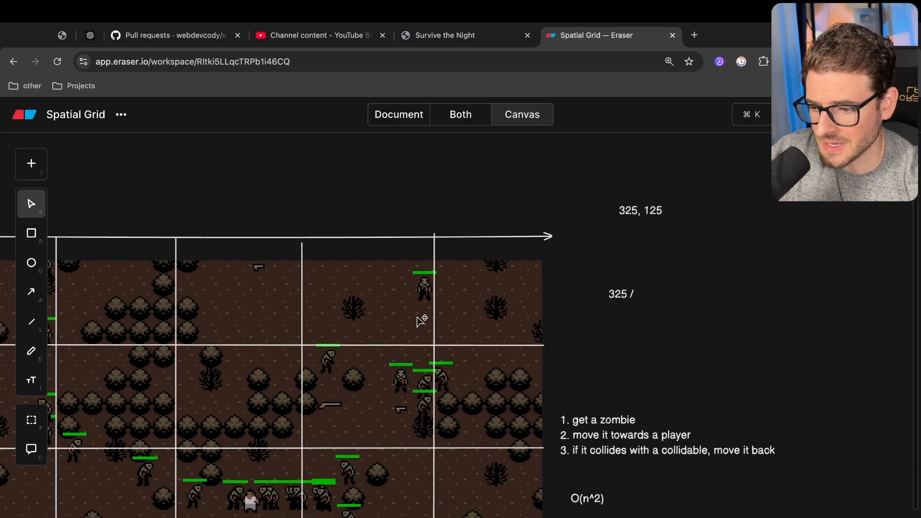
left_click(31, 292)
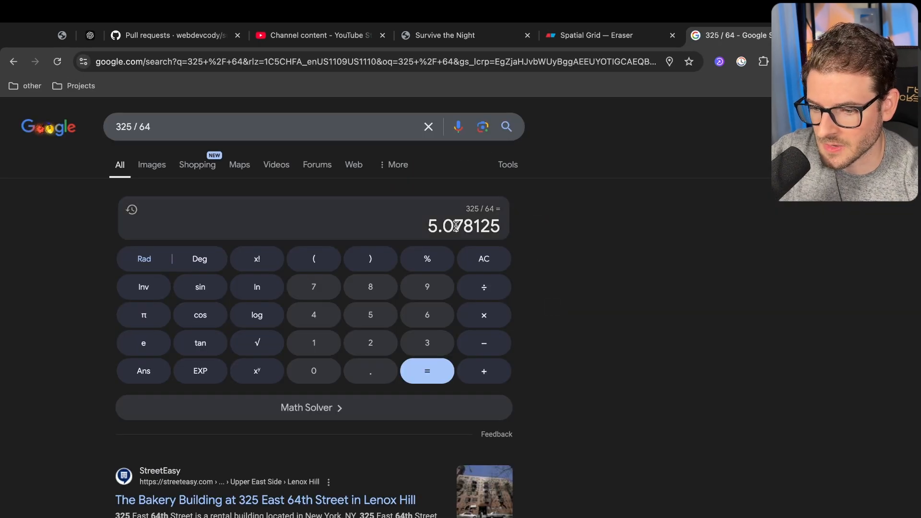
Return to the Eraser canvas after Google shows 325 / 64 = 5.078125
left_click(587, 36)
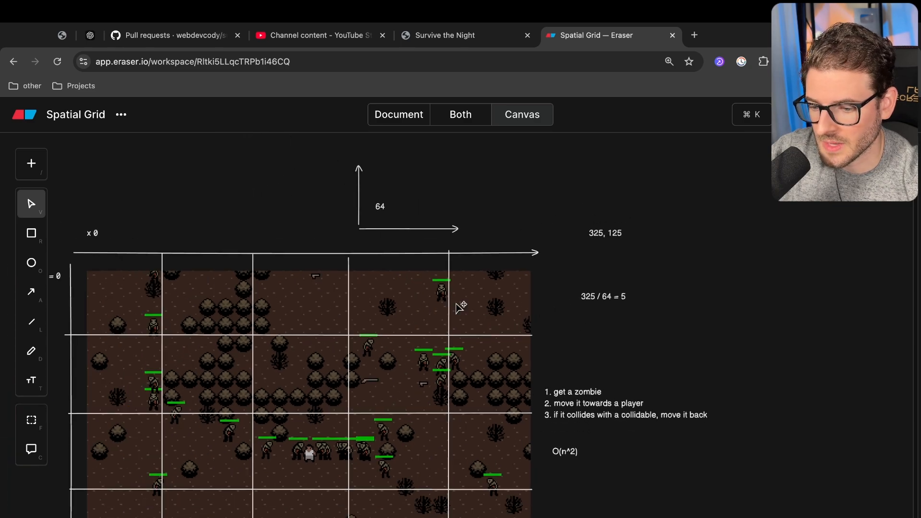
mouse_move(593, 308)
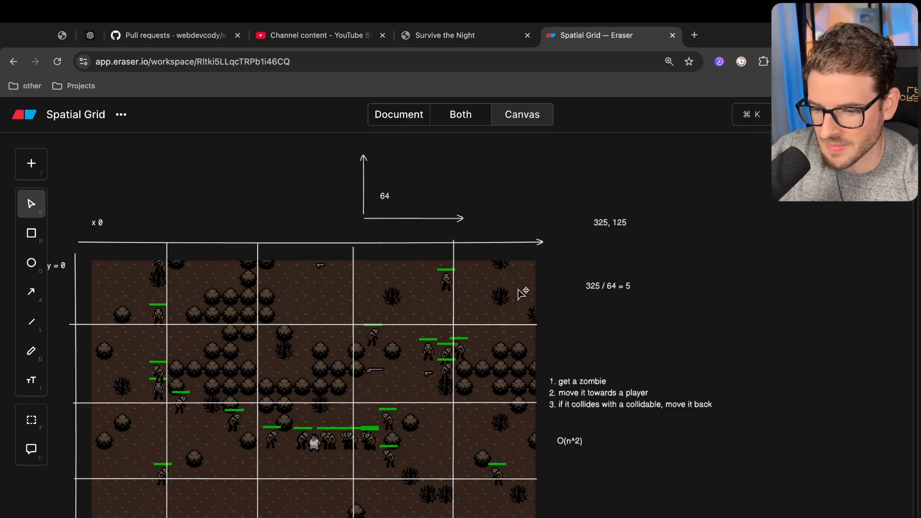
Leave the division note on the canvas before working out 125 / 64 in Google
left_click(607, 286)
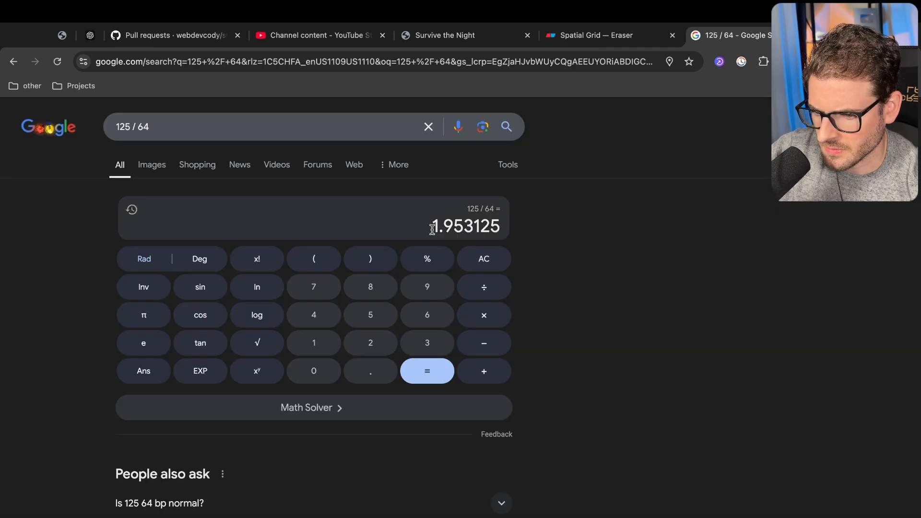
left_click(595, 36)
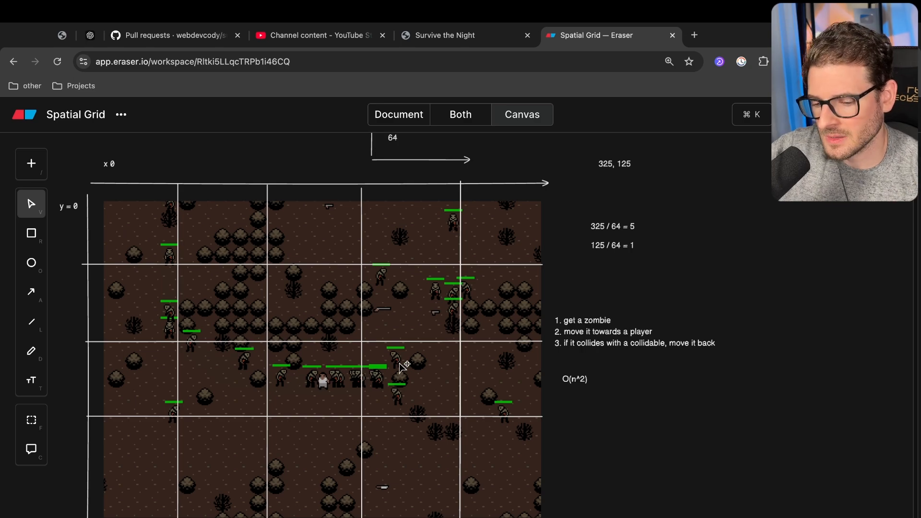
mouse_move(490, 292)
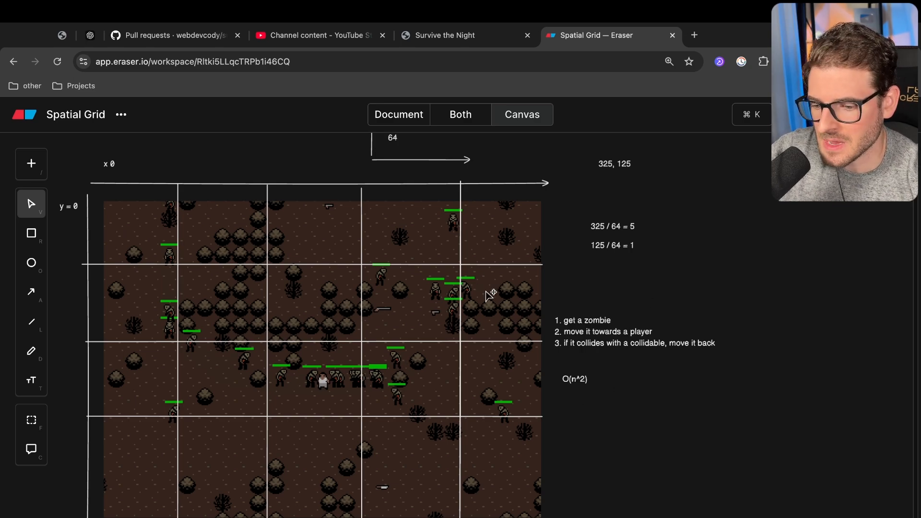
mouse_move(618, 427)
type("O(n)")
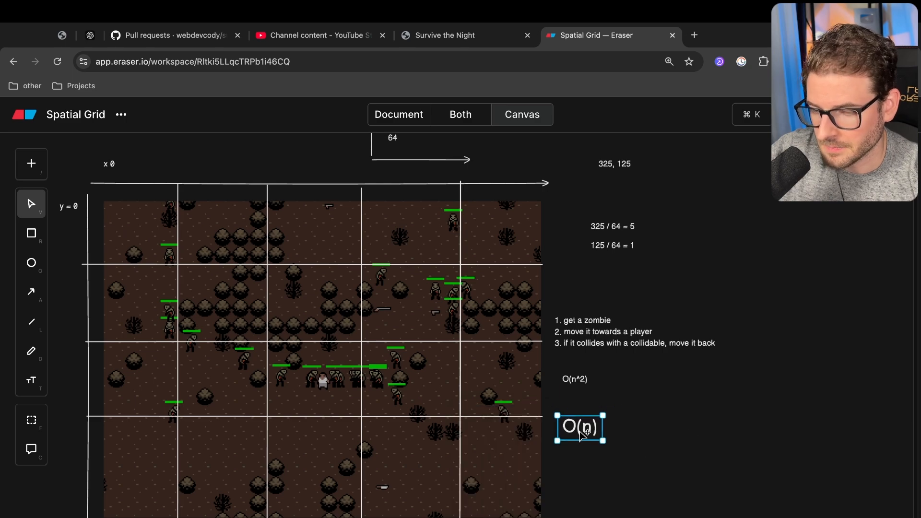
mouse_move(593, 417)
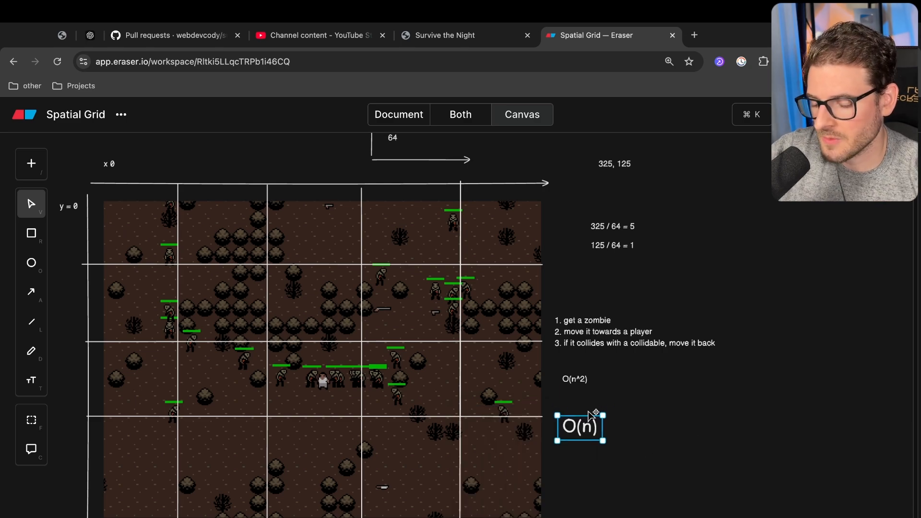
mouse_move(443, 291)
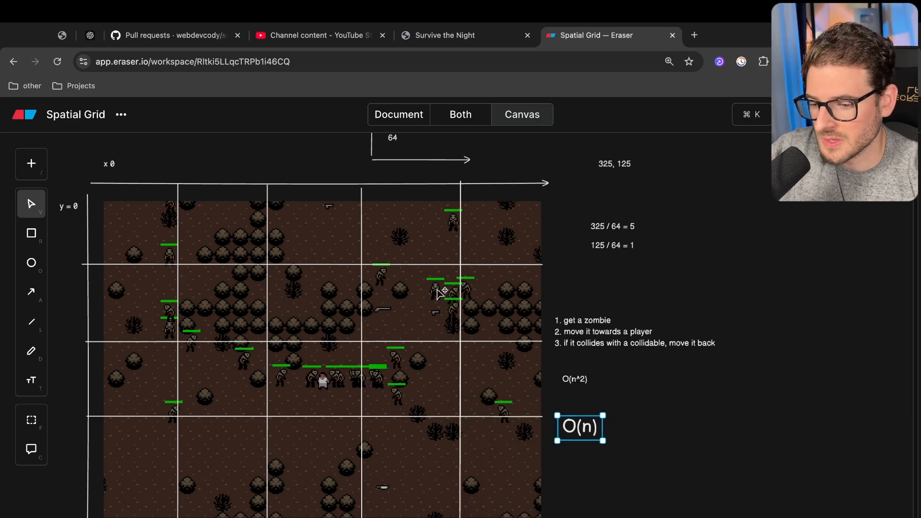
mouse_move(361, 287)
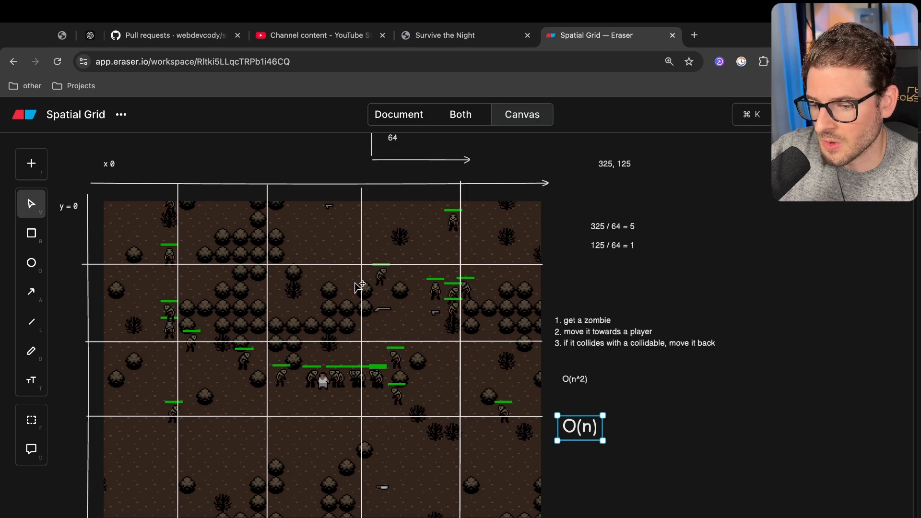
Finish the enlarged O(n) note under the O(n^2) note
left_click(714, 289)
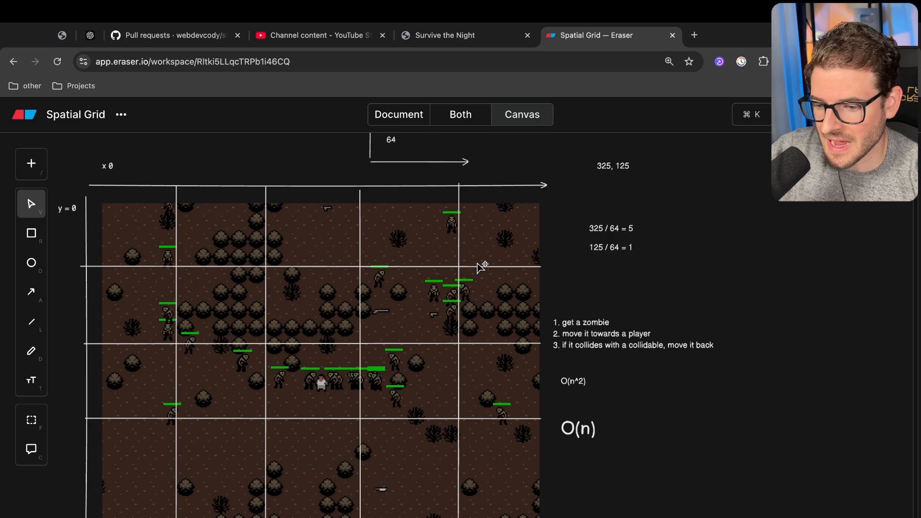
mouse_move(448, 302)
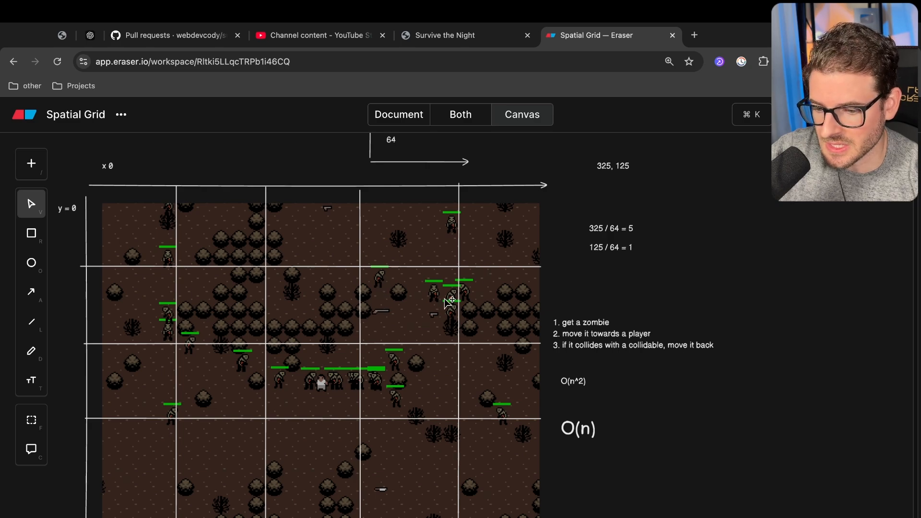
mouse_move(180, 281)
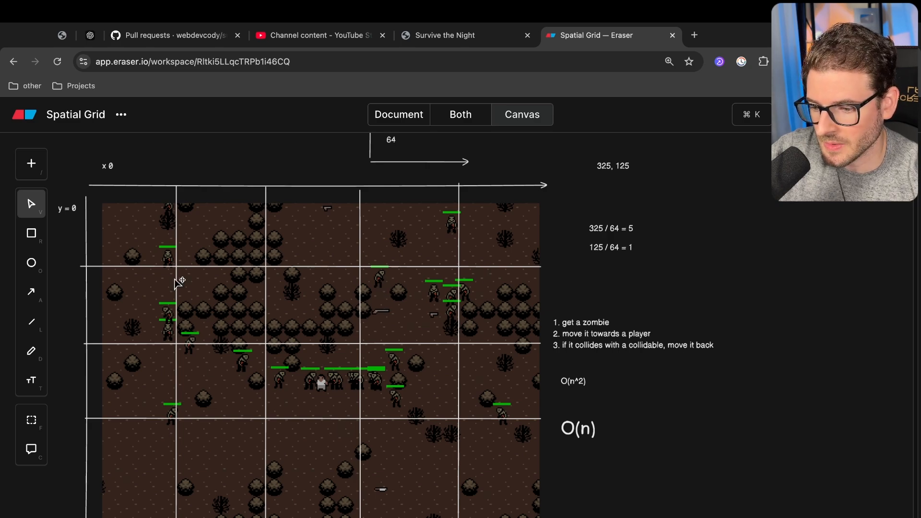
mouse_move(698, 282)
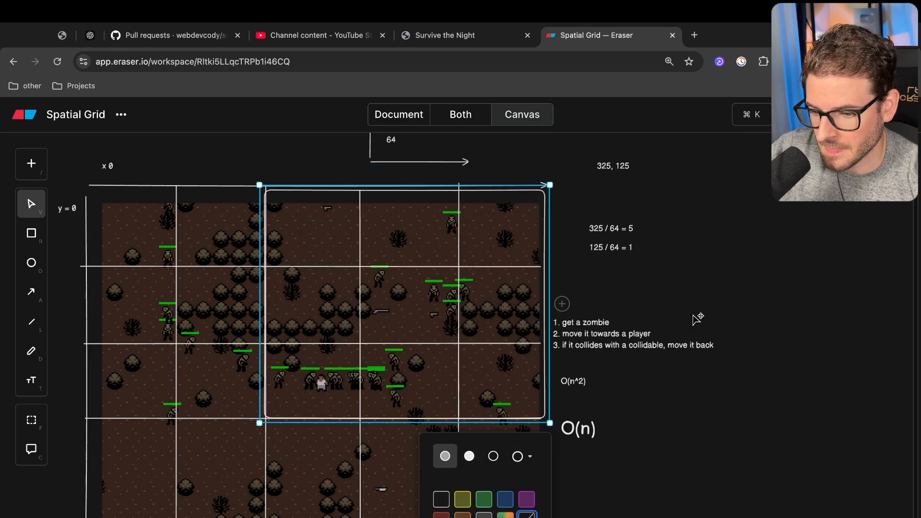
mouse_move(681, 468)
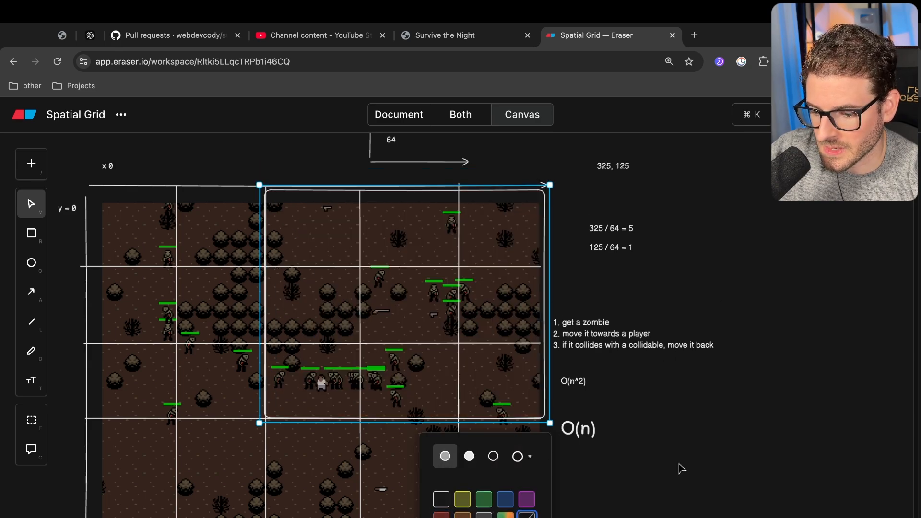
Circle the zombie-filled grid cell right of centre and select the circle for copying
left_click(578, 428)
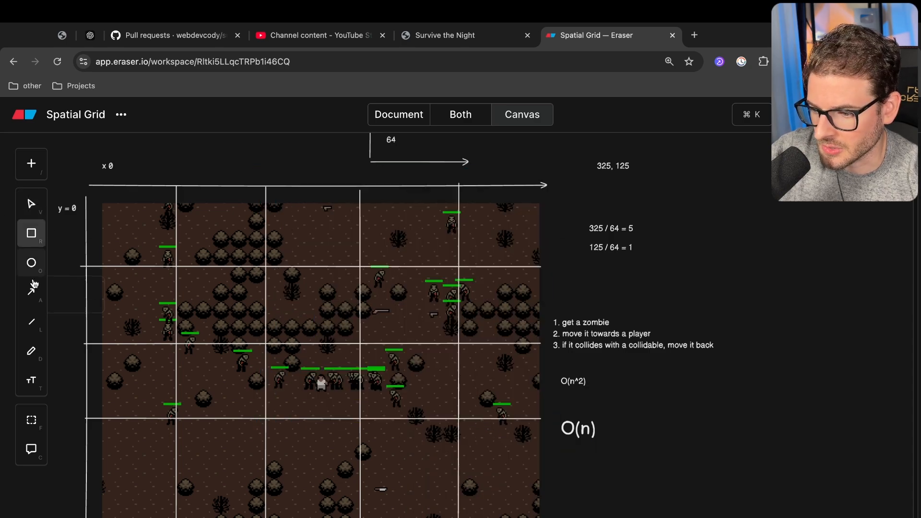
left_click(31, 262)
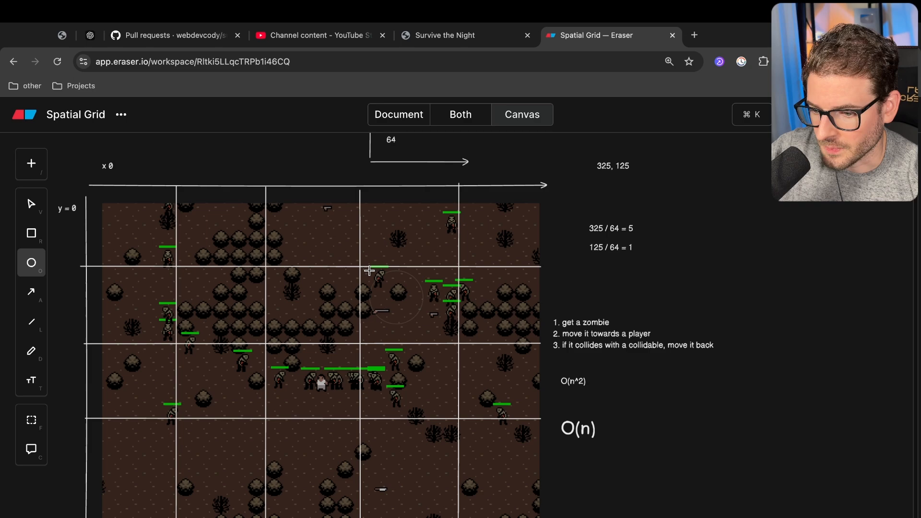
left_click(386, 289)
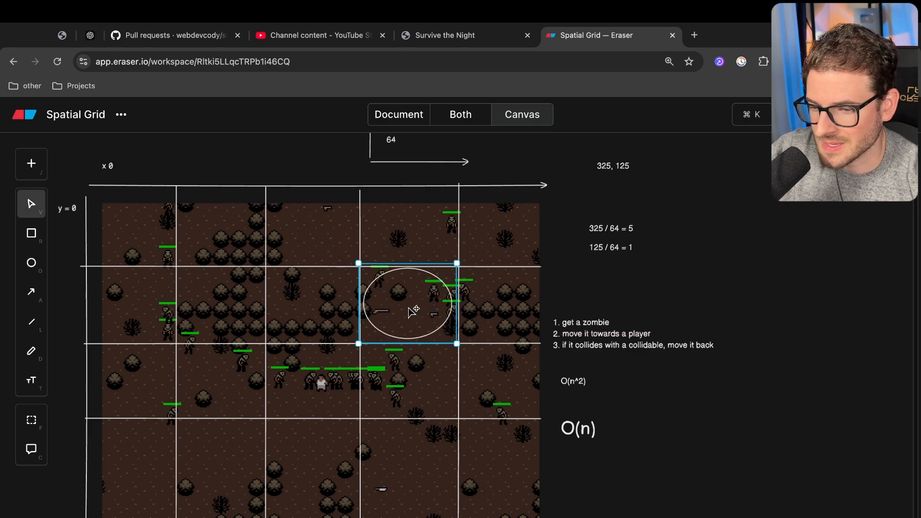
left_click(611, 235)
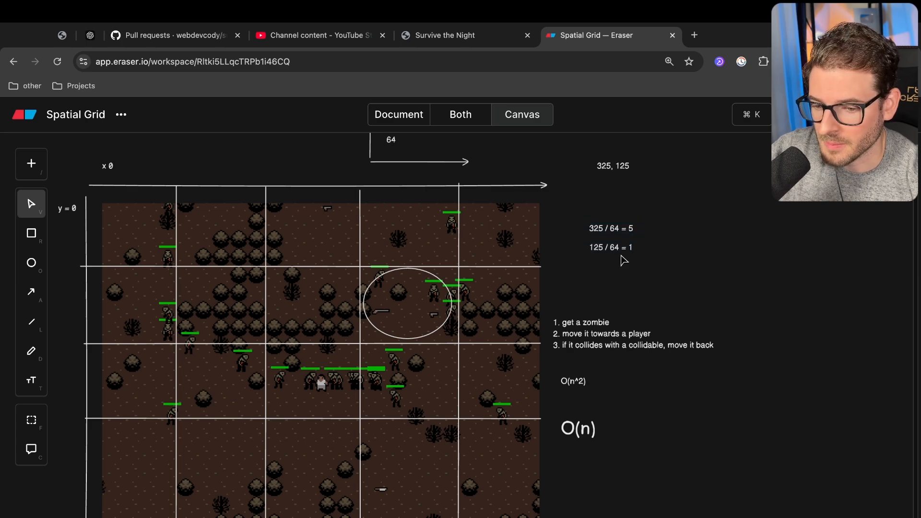
left_click(407, 297)
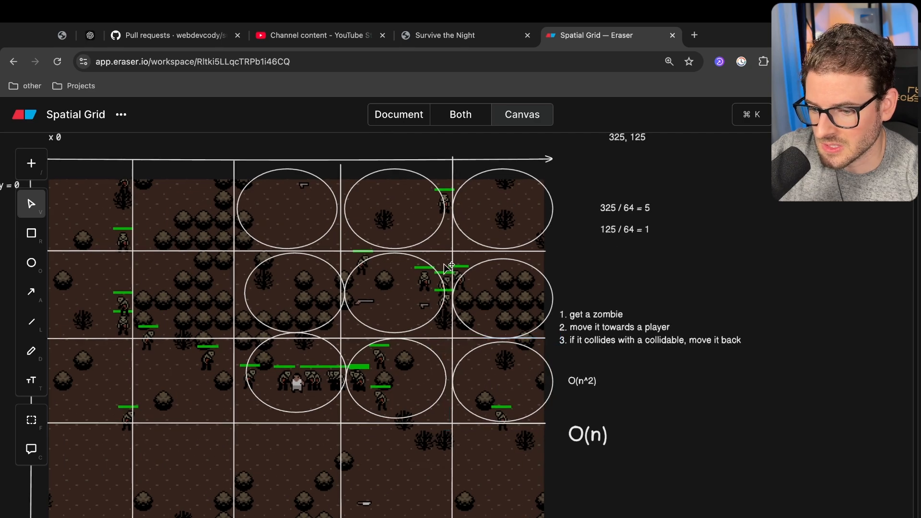
mouse_move(396, 244)
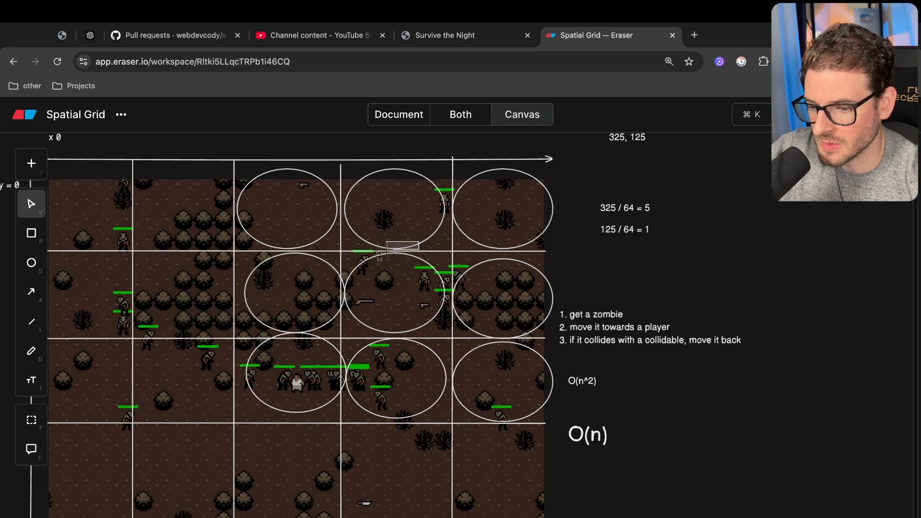
mouse_move(387, 272)
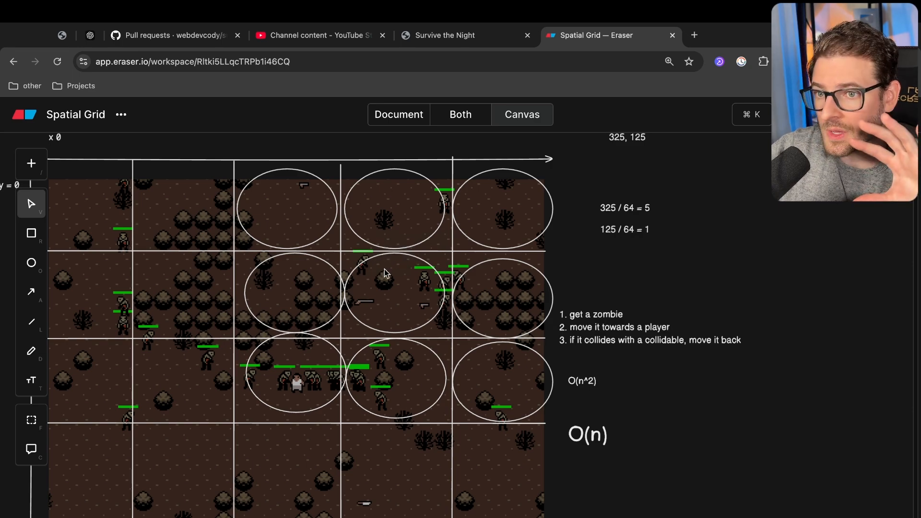
mouse_move(543, 173)
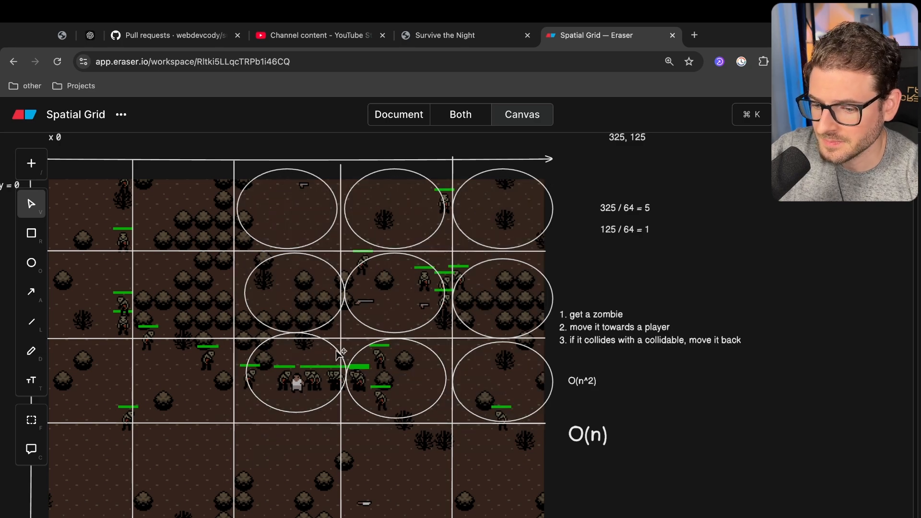
mouse_move(268, 385)
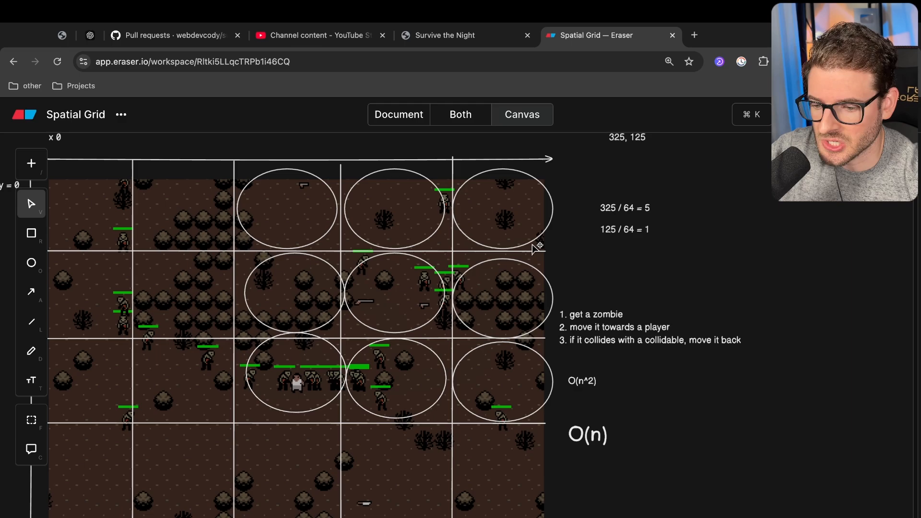
mouse_move(432, 323)
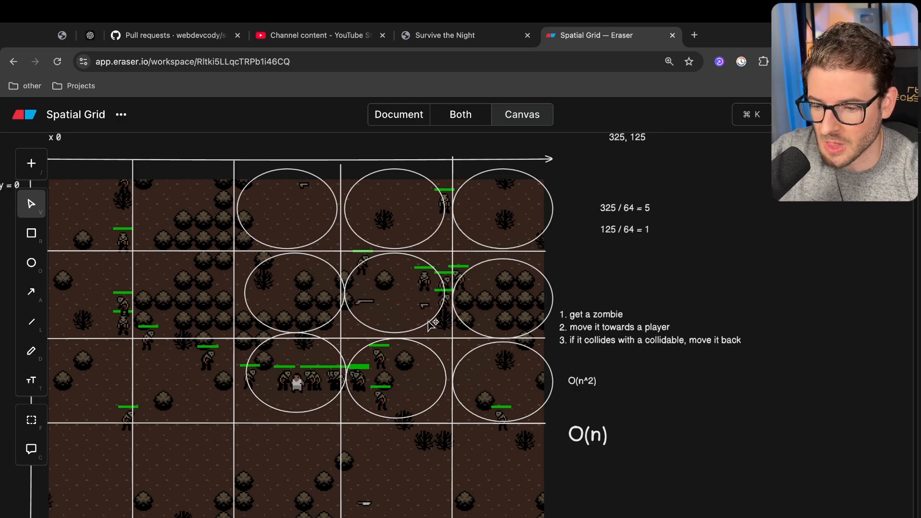
Switch to the running Survive the Night game tab showing the zombie horde
left_click(444, 36)
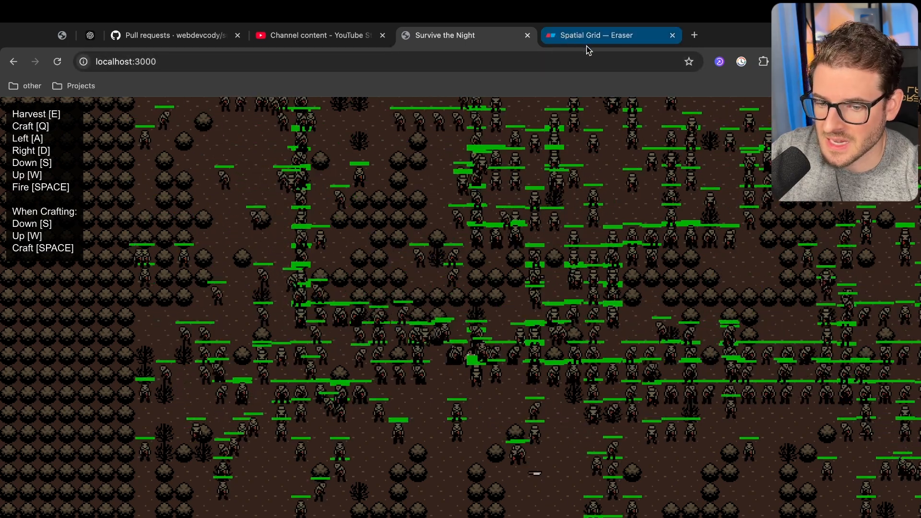
Remove the O(n^2) note leaving O(n) beside the collision steps, then start a 'spatial grid' web search
left_click(610, 36)
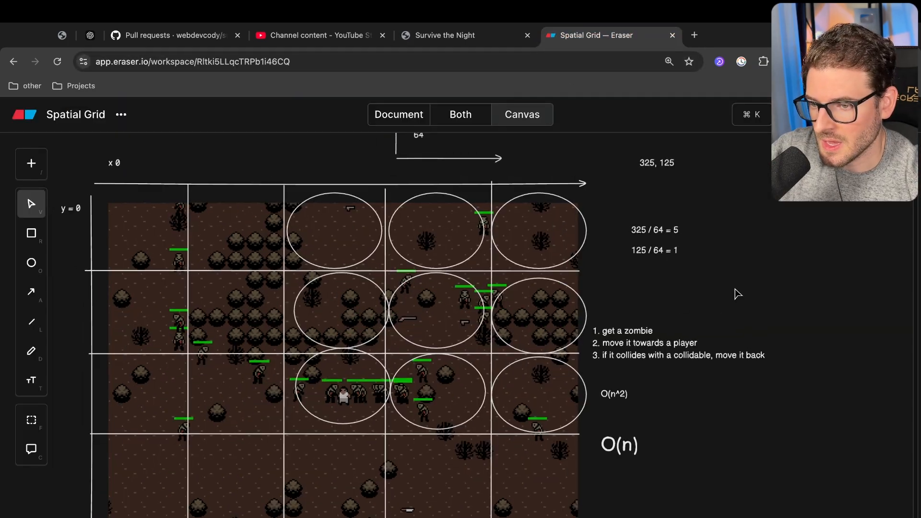
scroll("down", 3)
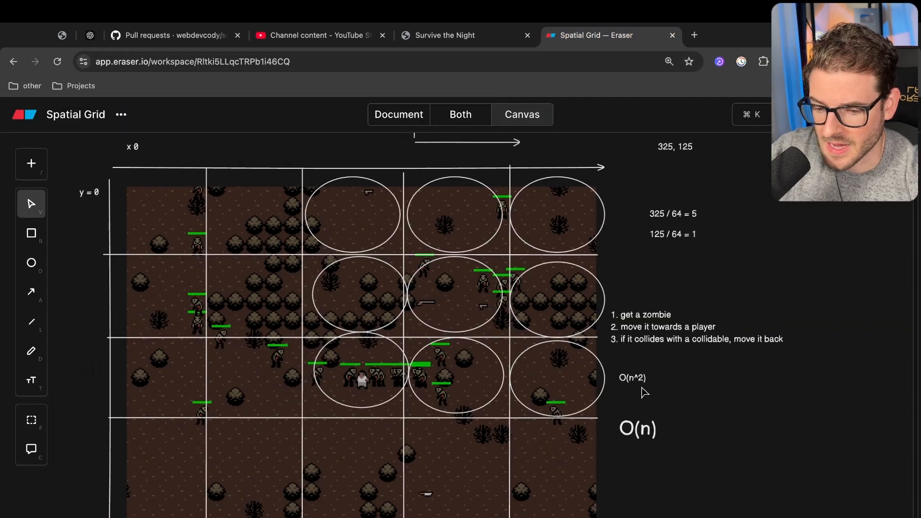
left_click(634, 378)
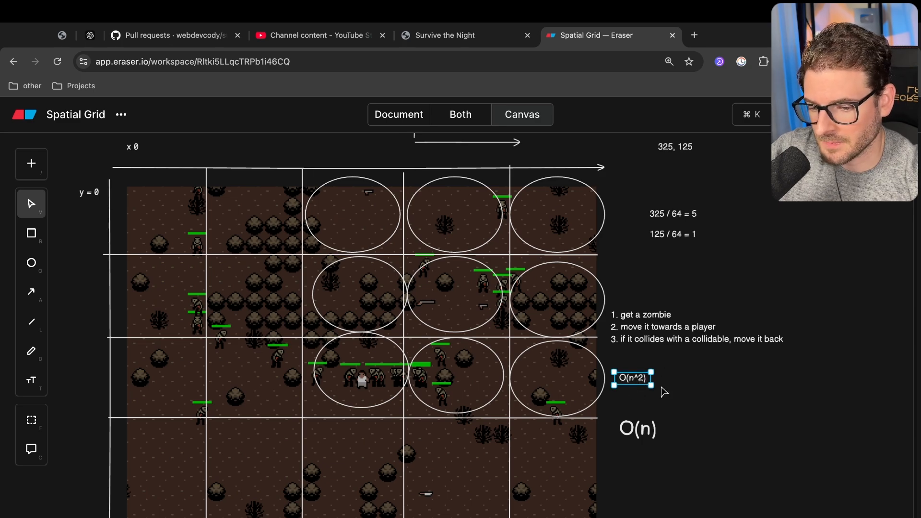
mouse_move(476, 357)
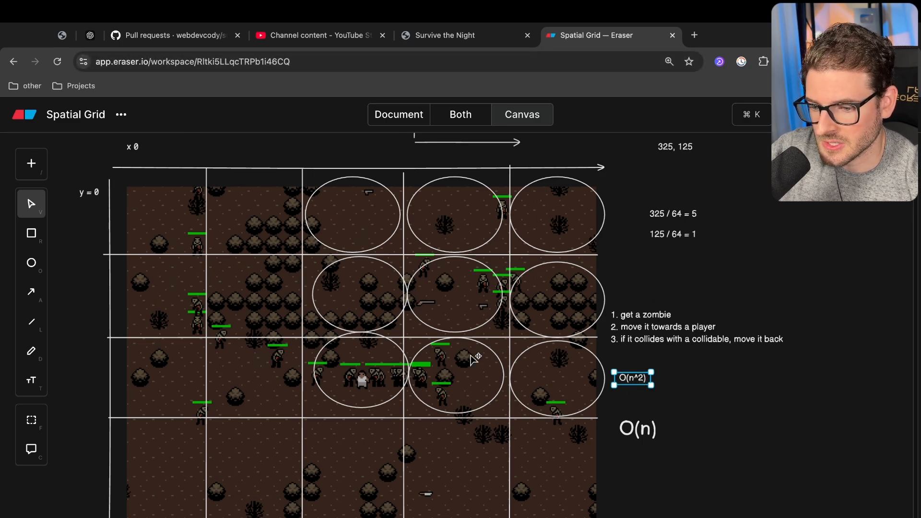
left_click(686, 380)
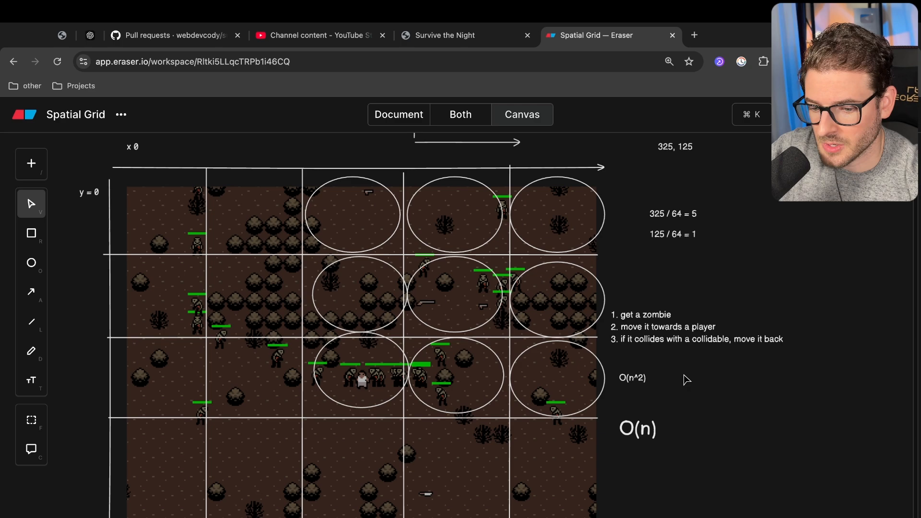
left_click(632, 378)
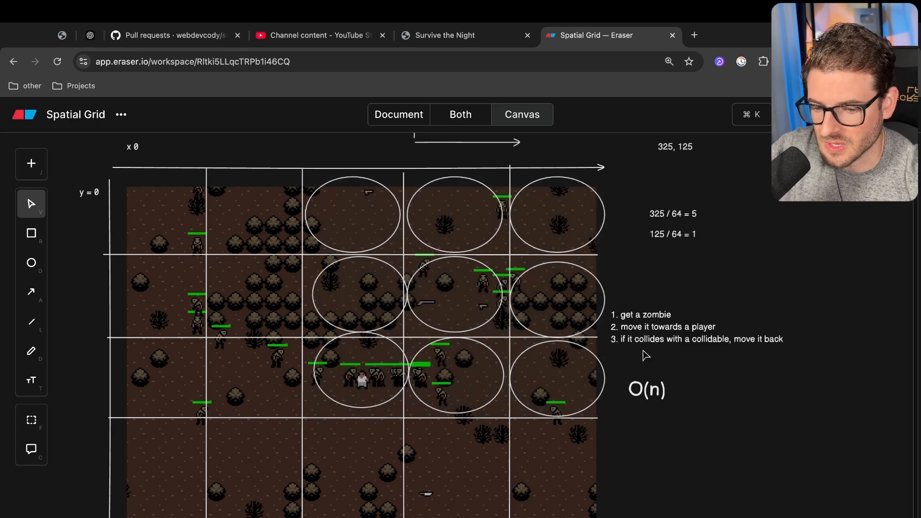
mouse_move(493, 190)
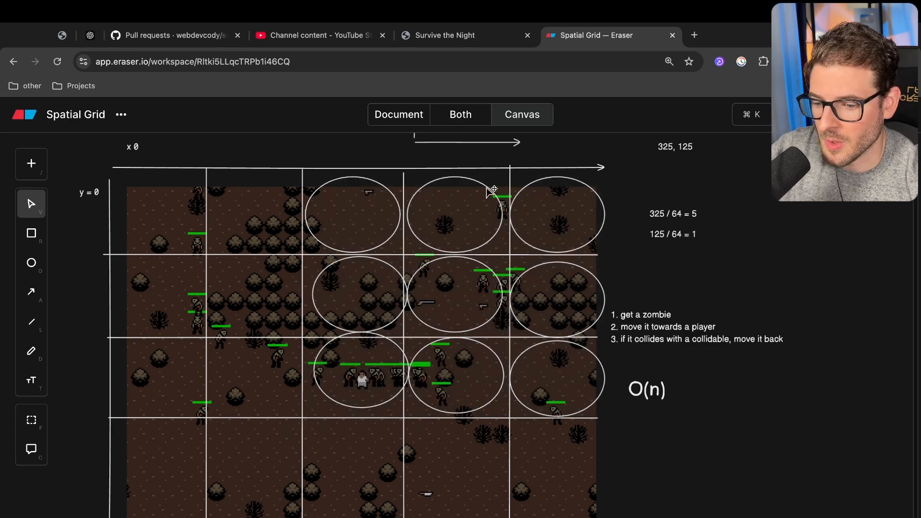
mouse_move(709, 411)
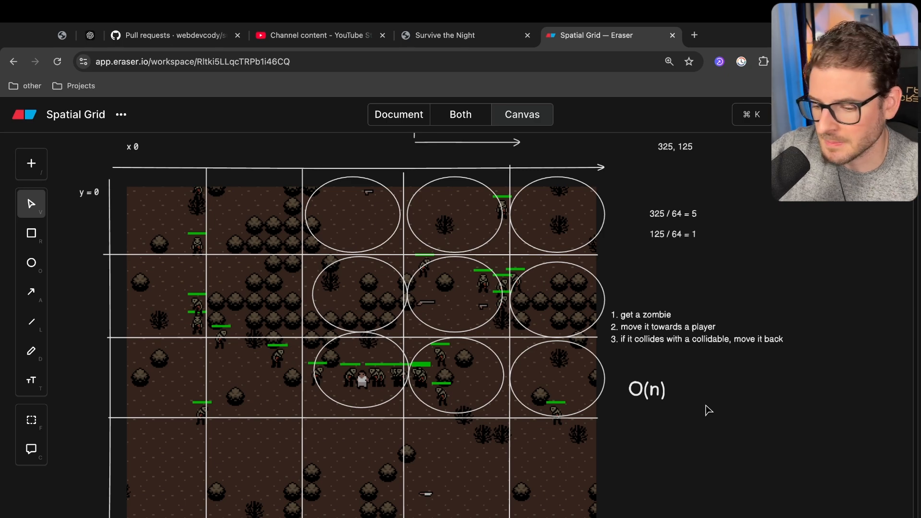
left_click(694, 36)
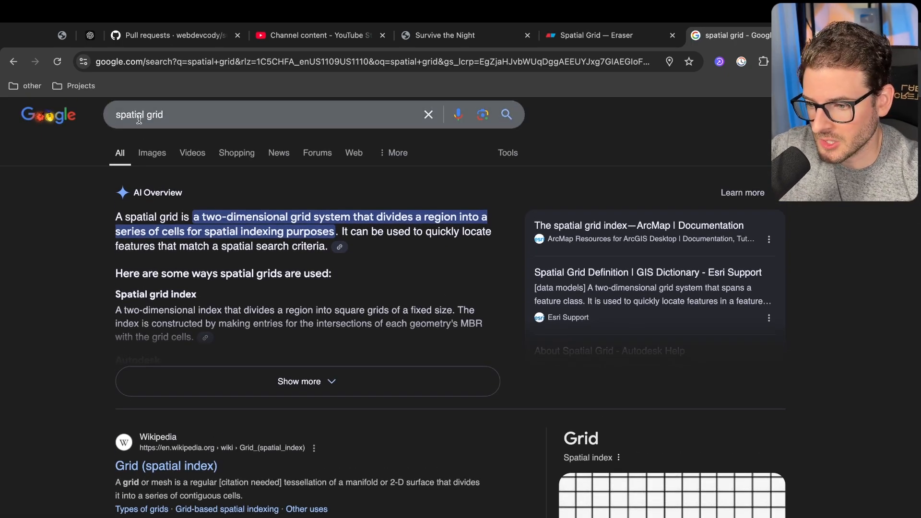
Browse Google image results for 'spatial grid 2d games' toward the Game Programming Patterns Spatial Partition image
left_click(152, 152)
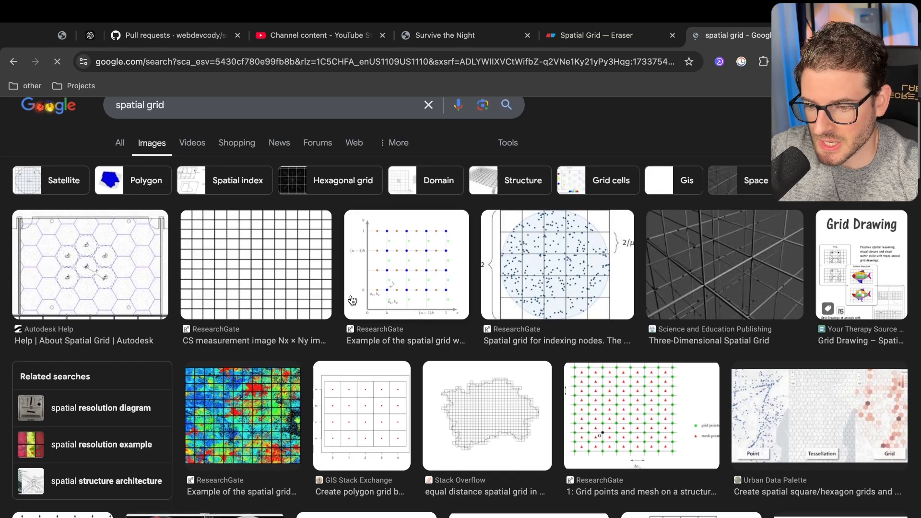
scroll("down", 3)
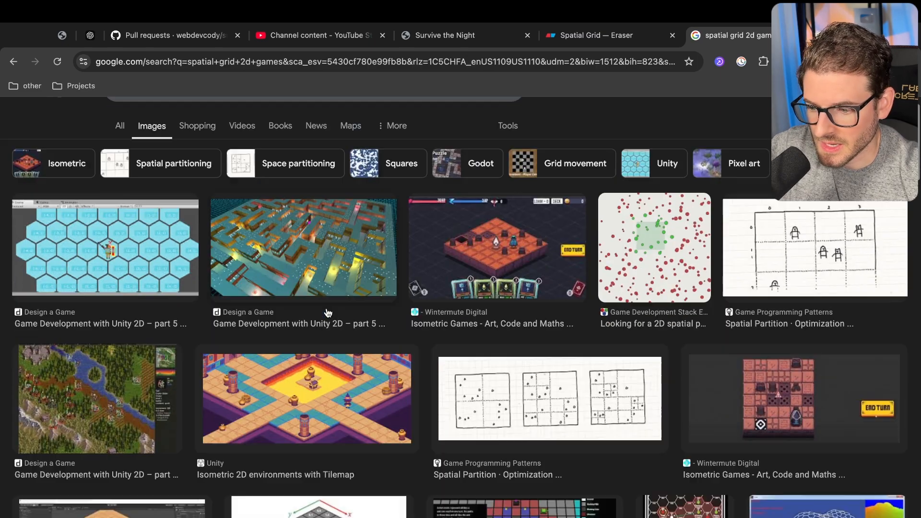
scroll("down", 3)
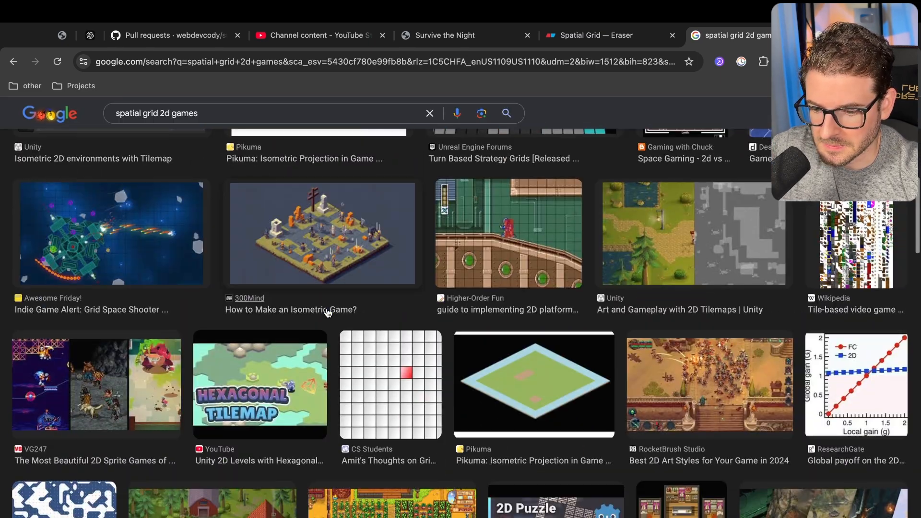
scroll("up", 3)
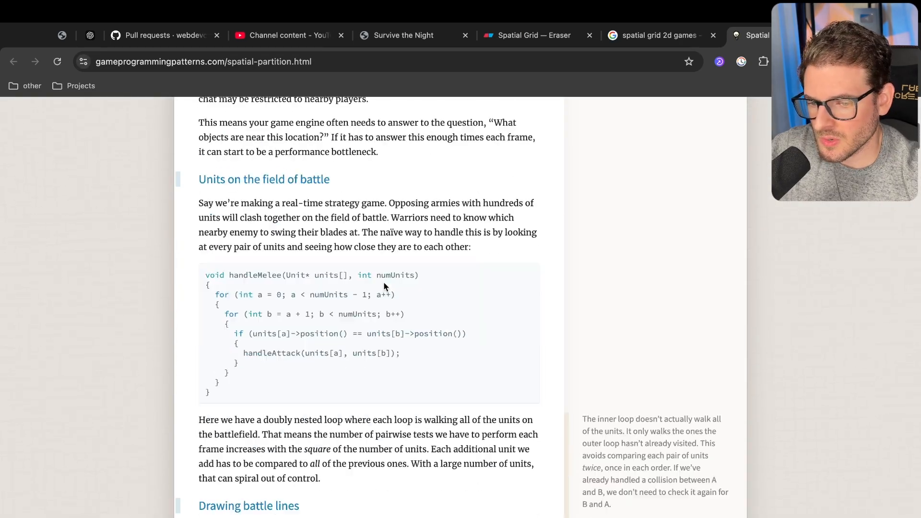
Skim the Spatial Partition chapter's grid code, then return to the Spatial Grid diagram in Eraser
scroll("up", 3)
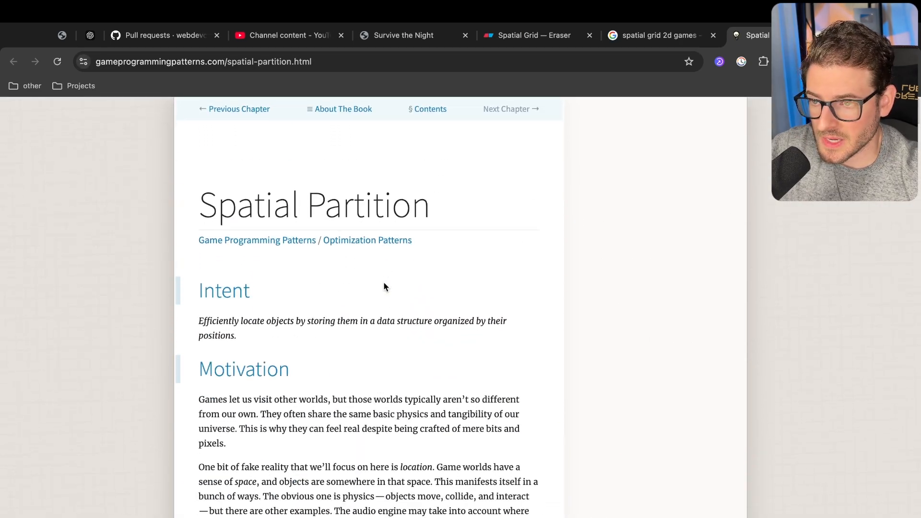
scroll("down", 3)
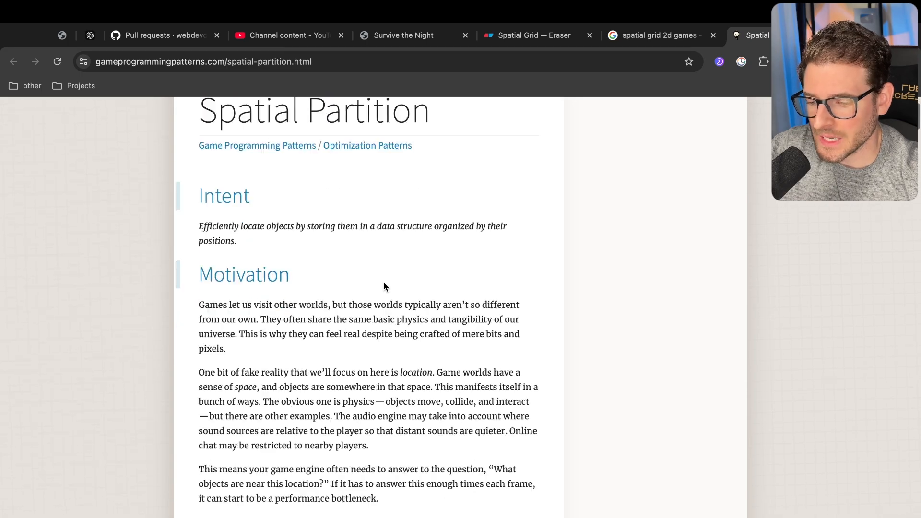
scroll("down", 3)
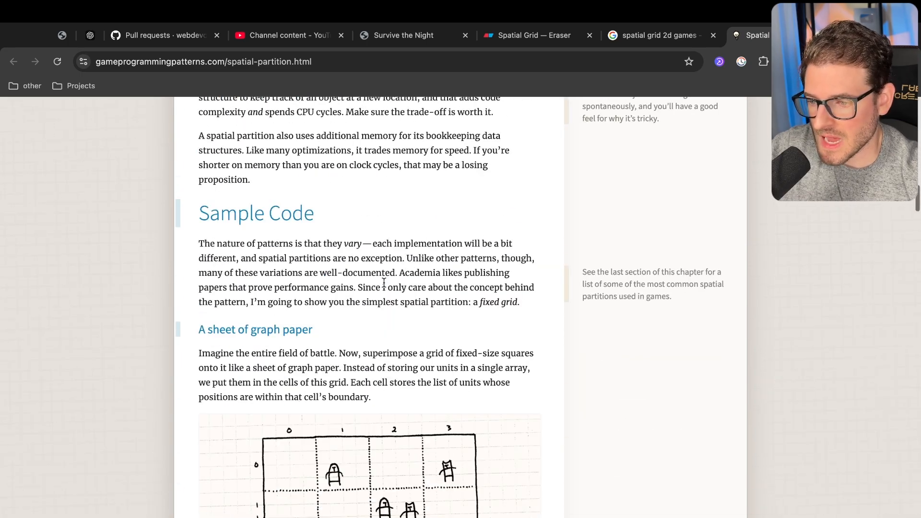
scroll("down", 3)
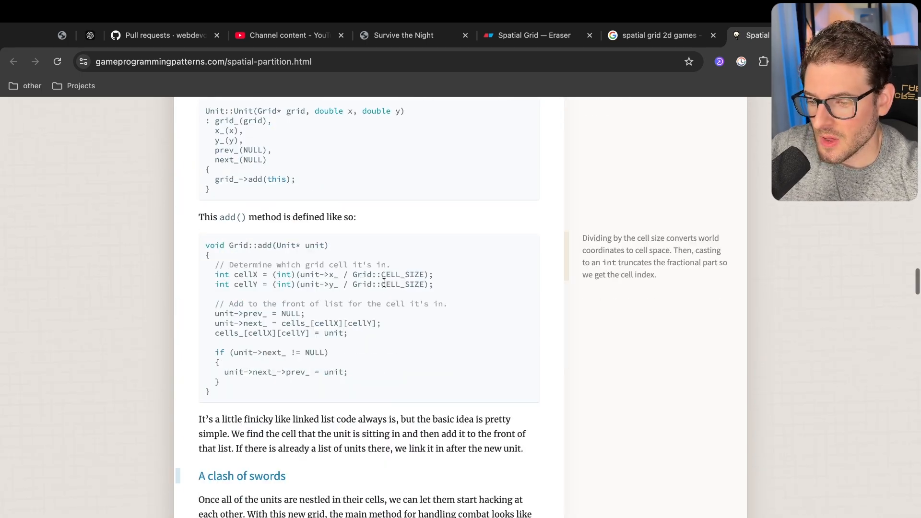
scroll("down", 3)
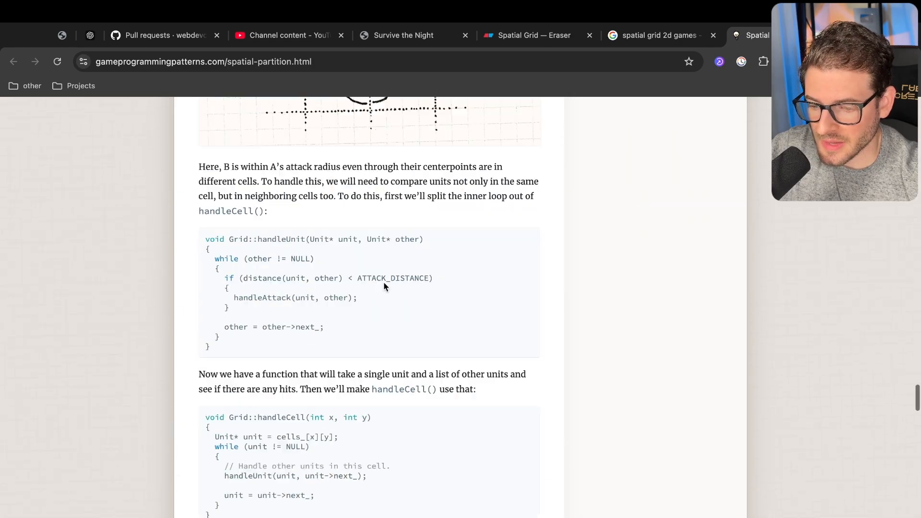
scroll("down", 3)
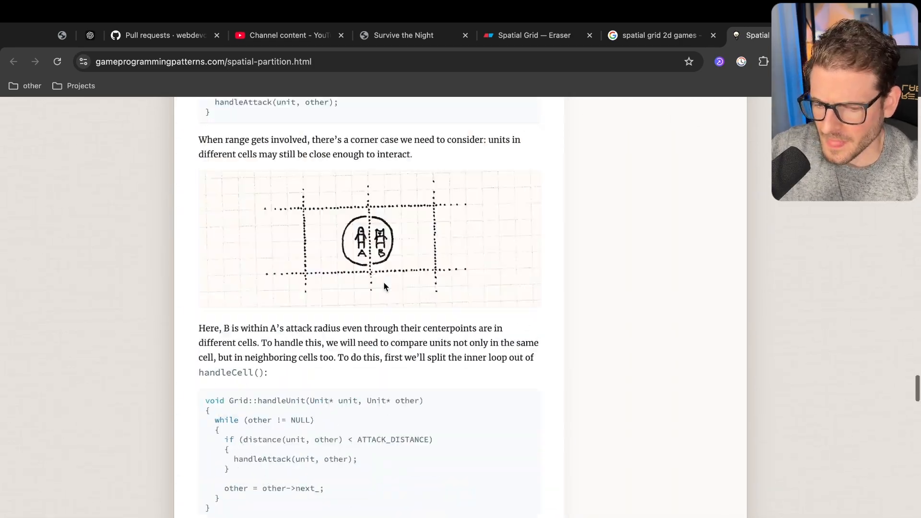
scroll("up", 3)
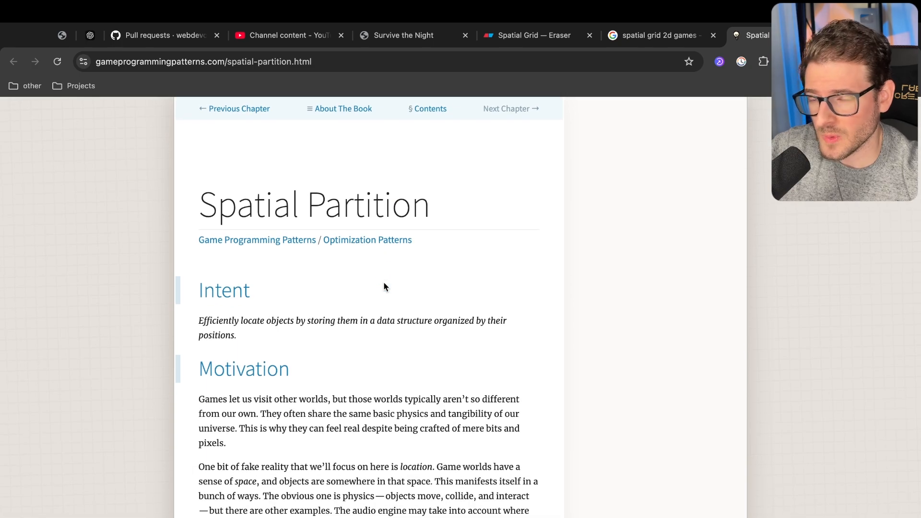
mouse_move(417, 337)
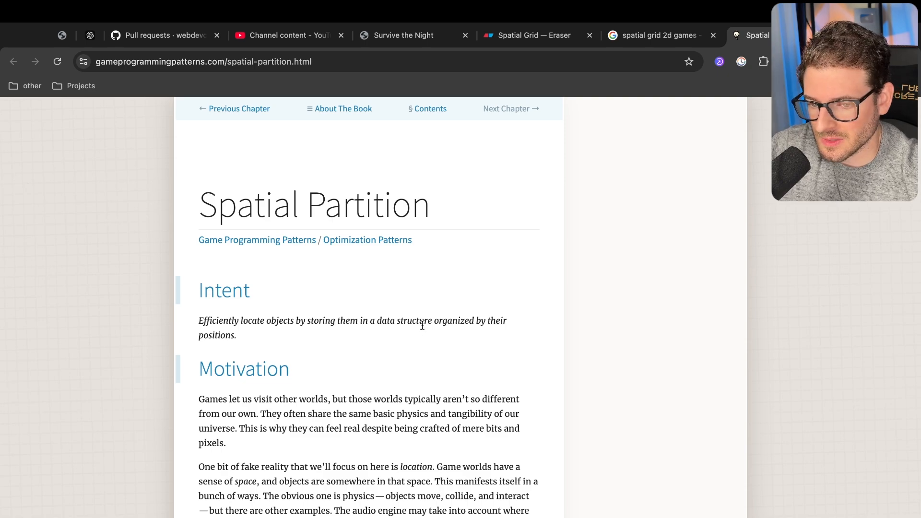
scroll("up", 3)
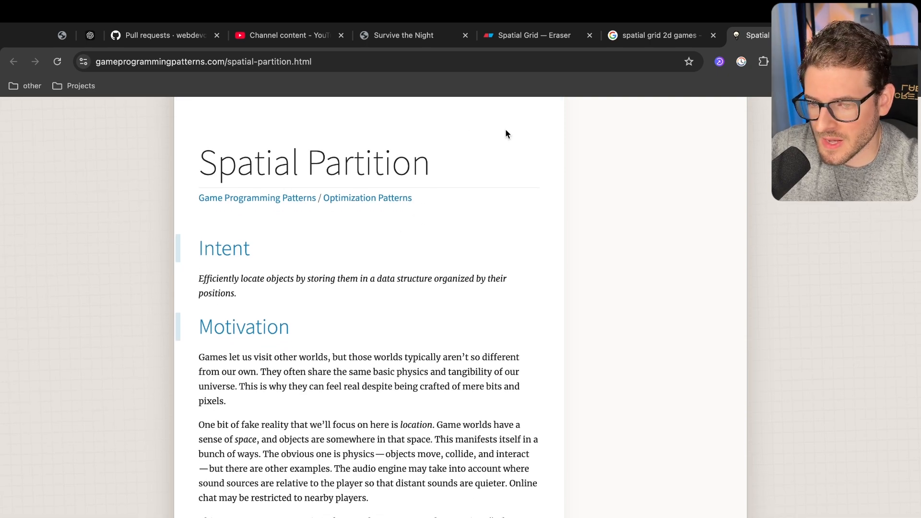
left_click(527, 35)
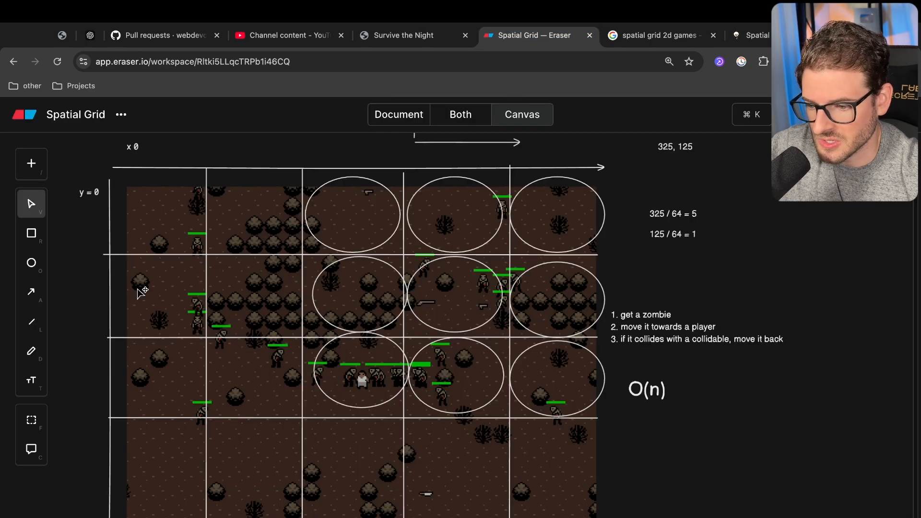
mouse_move(490, 247)
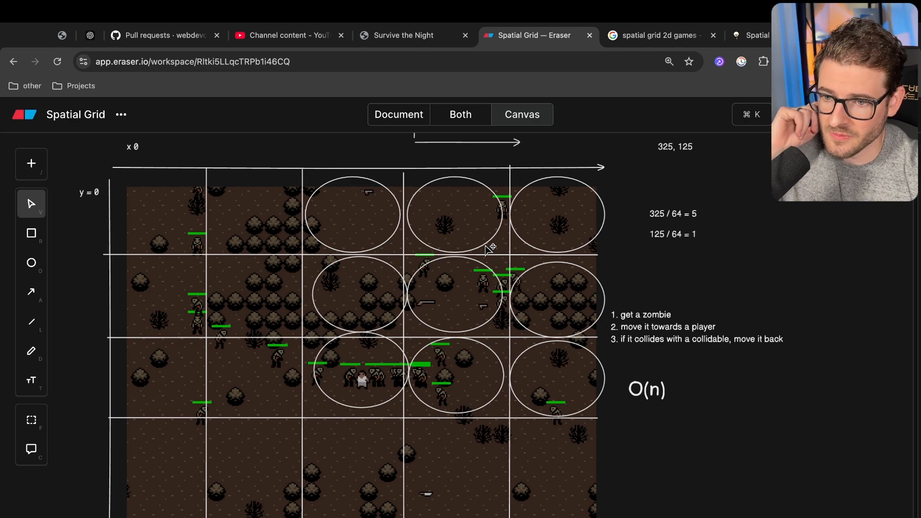